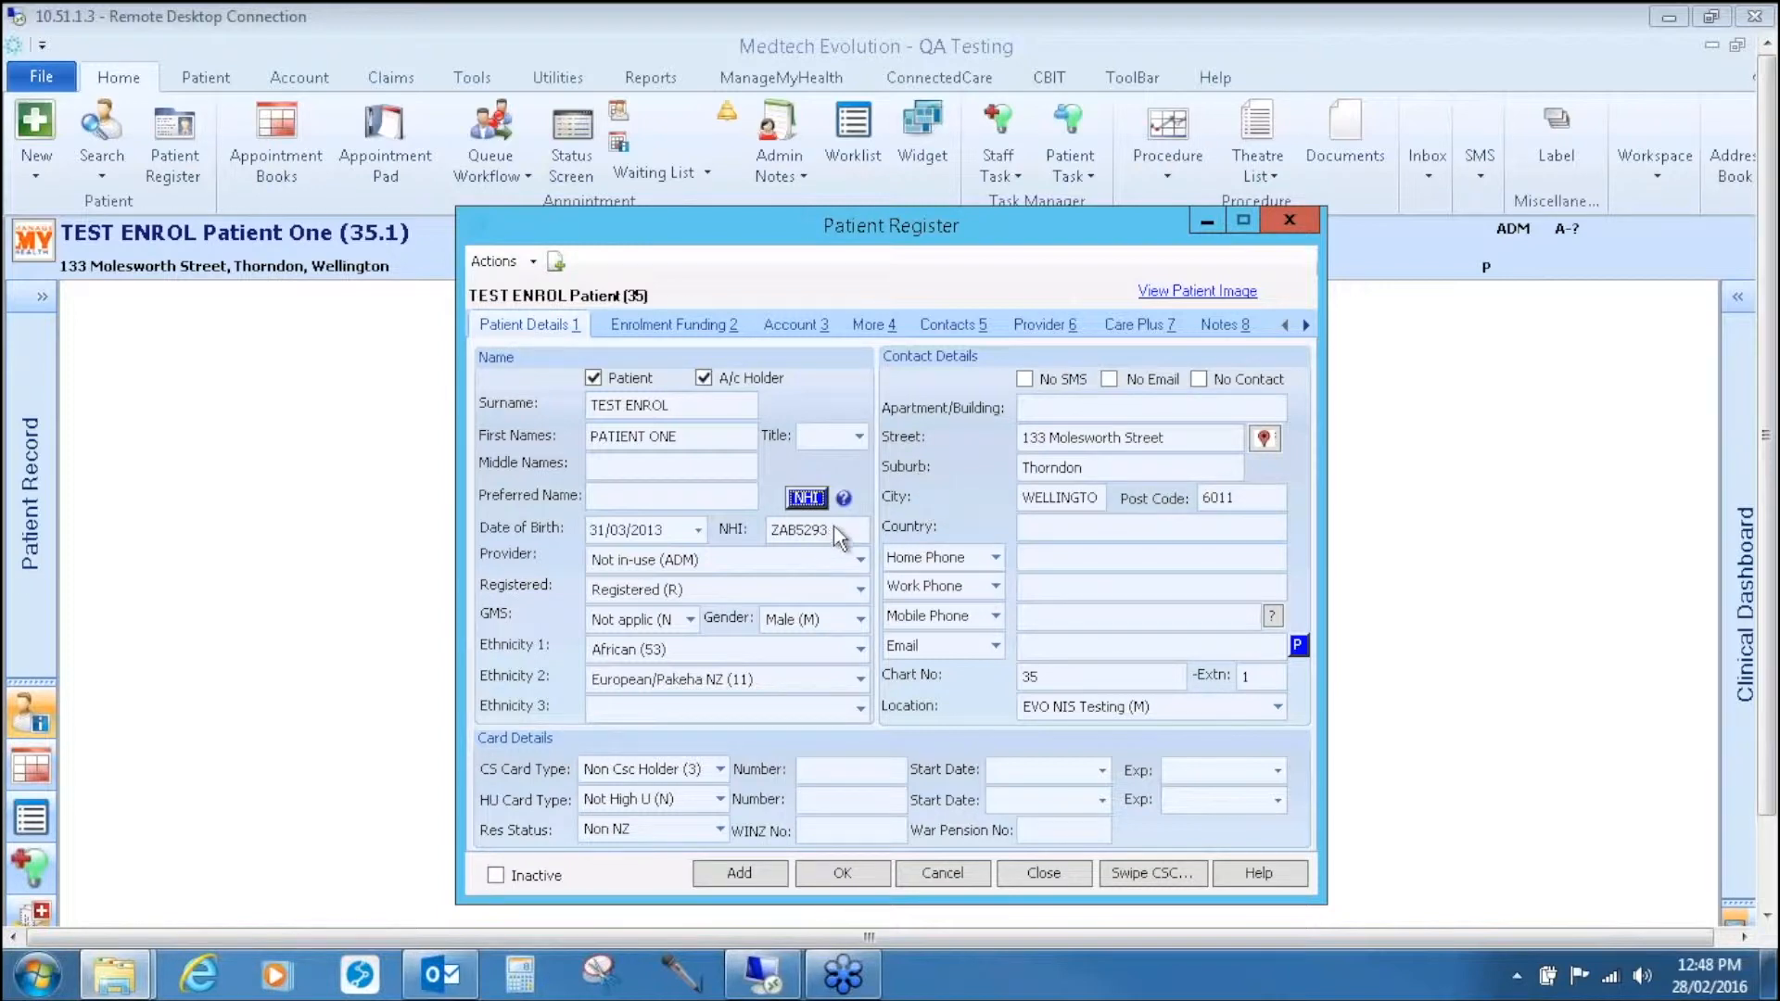
pyautogui.moveTo(912, 245)
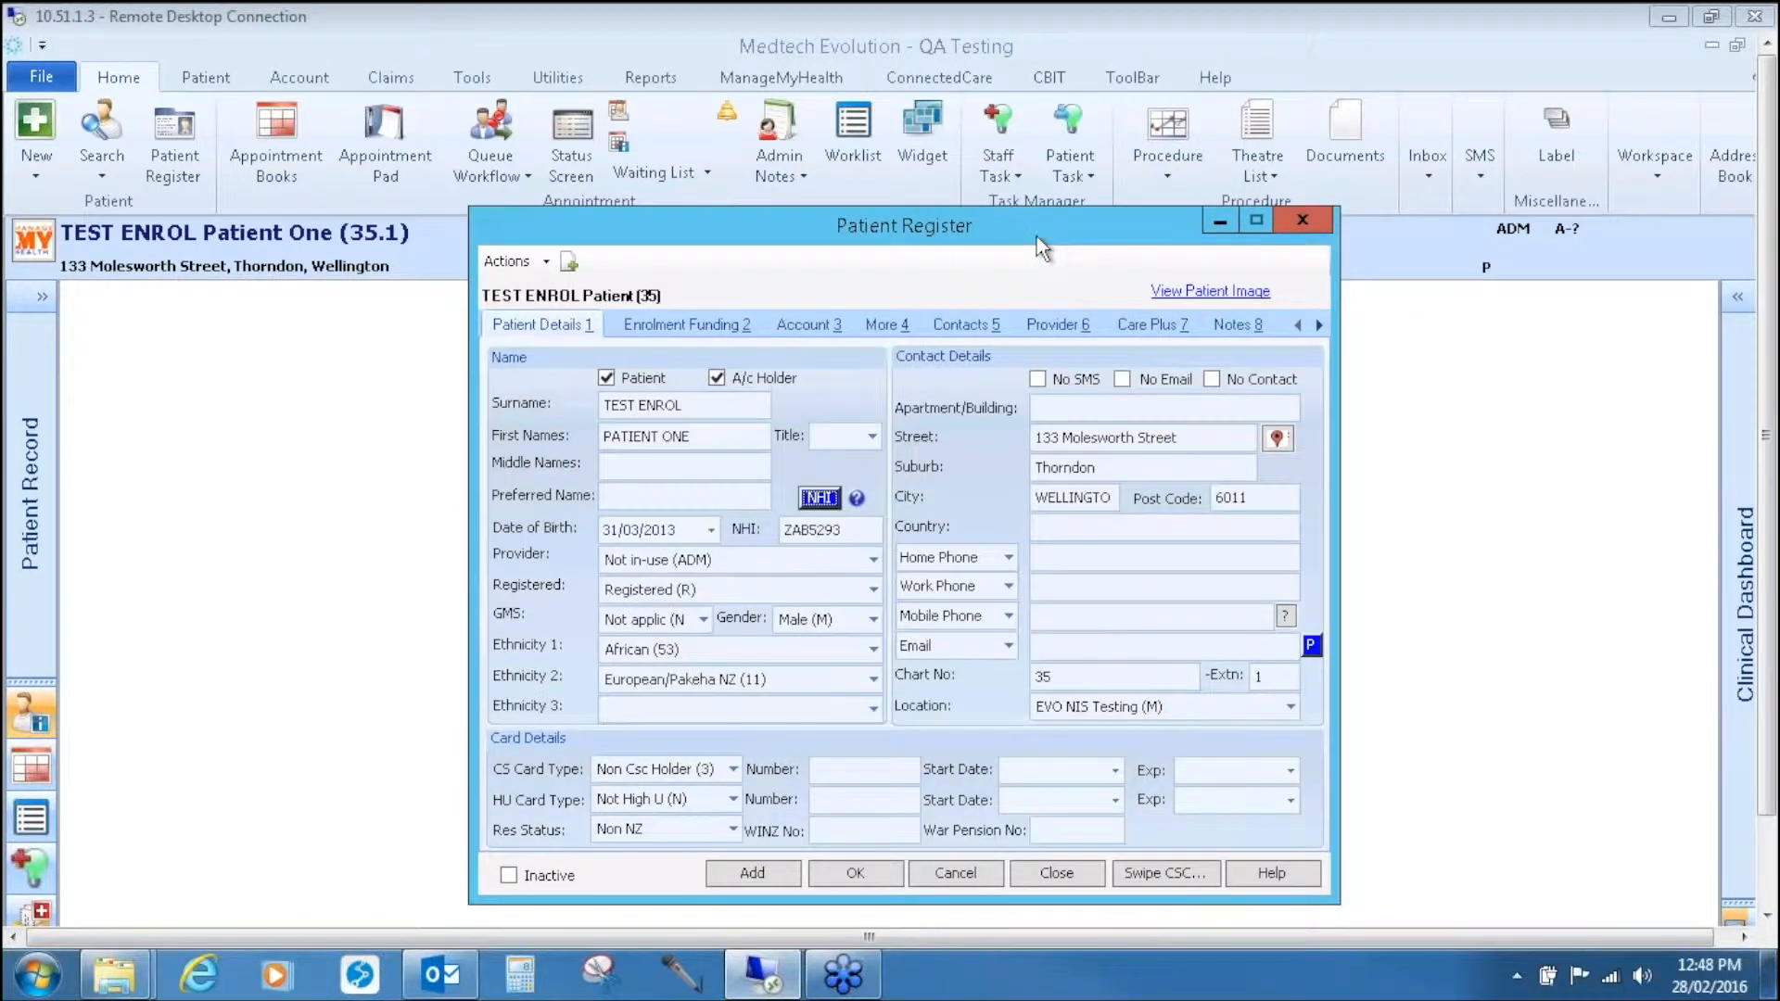
pyautogui.moveTo(875, 308)
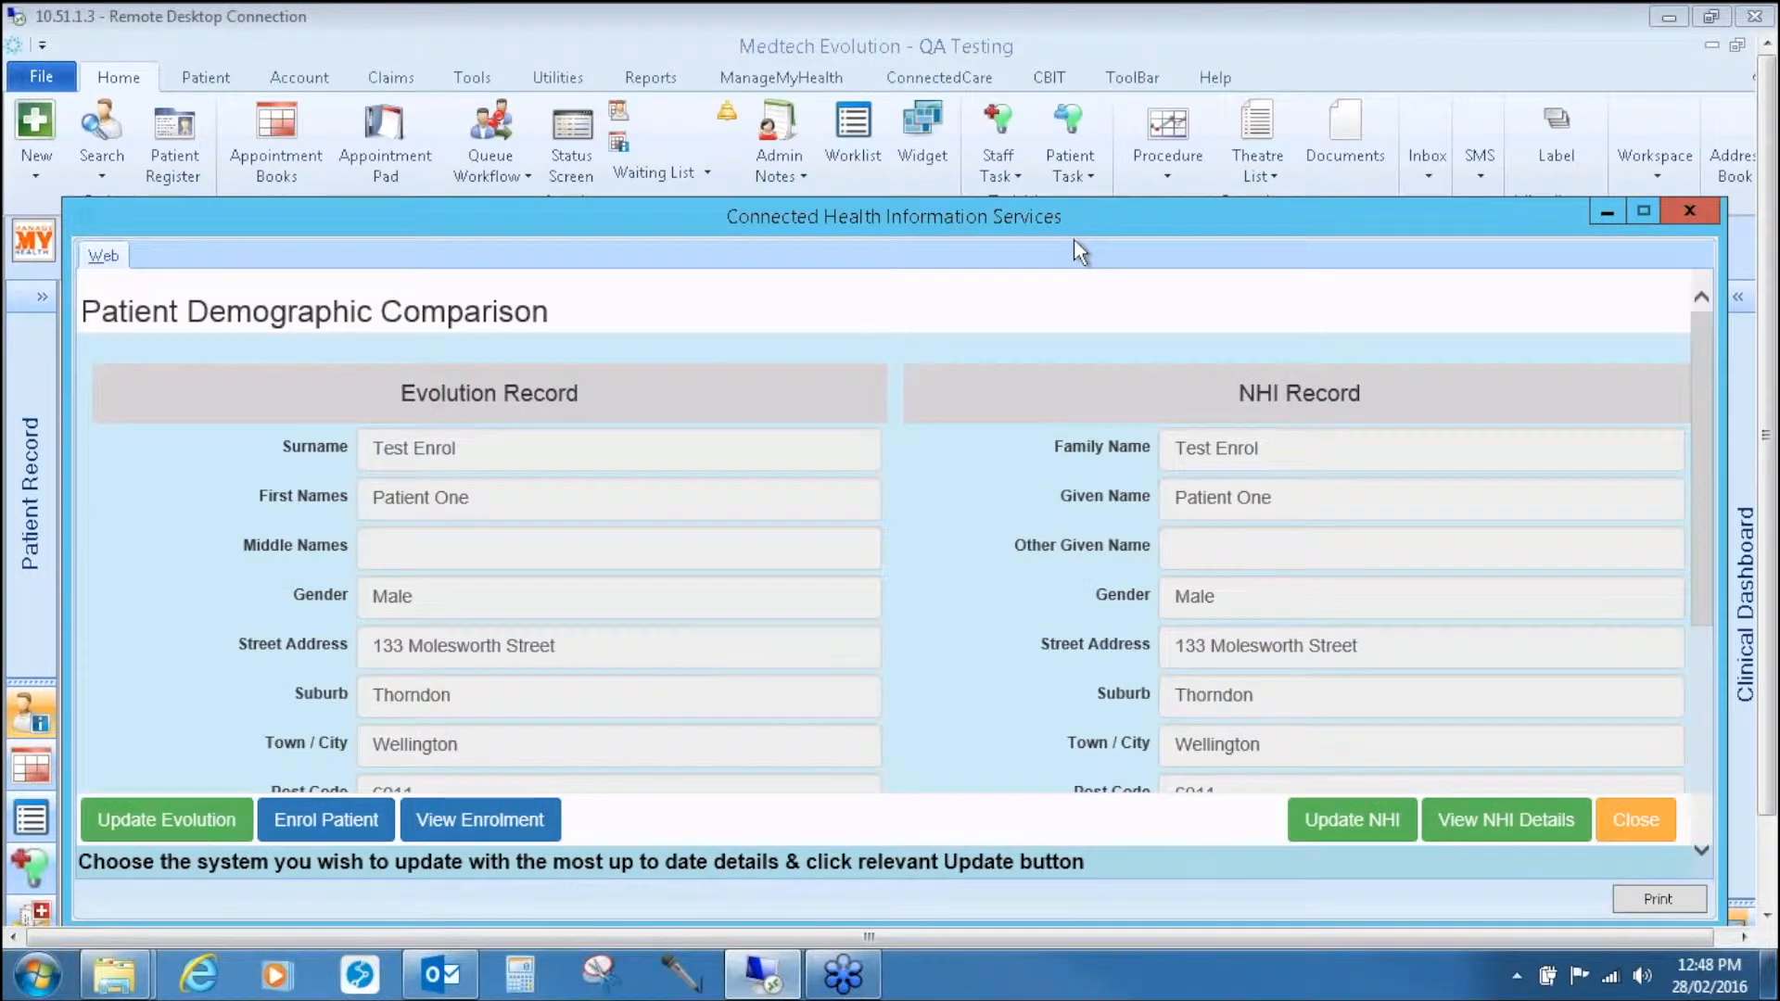
pyautogui.moveTo(821, 317)
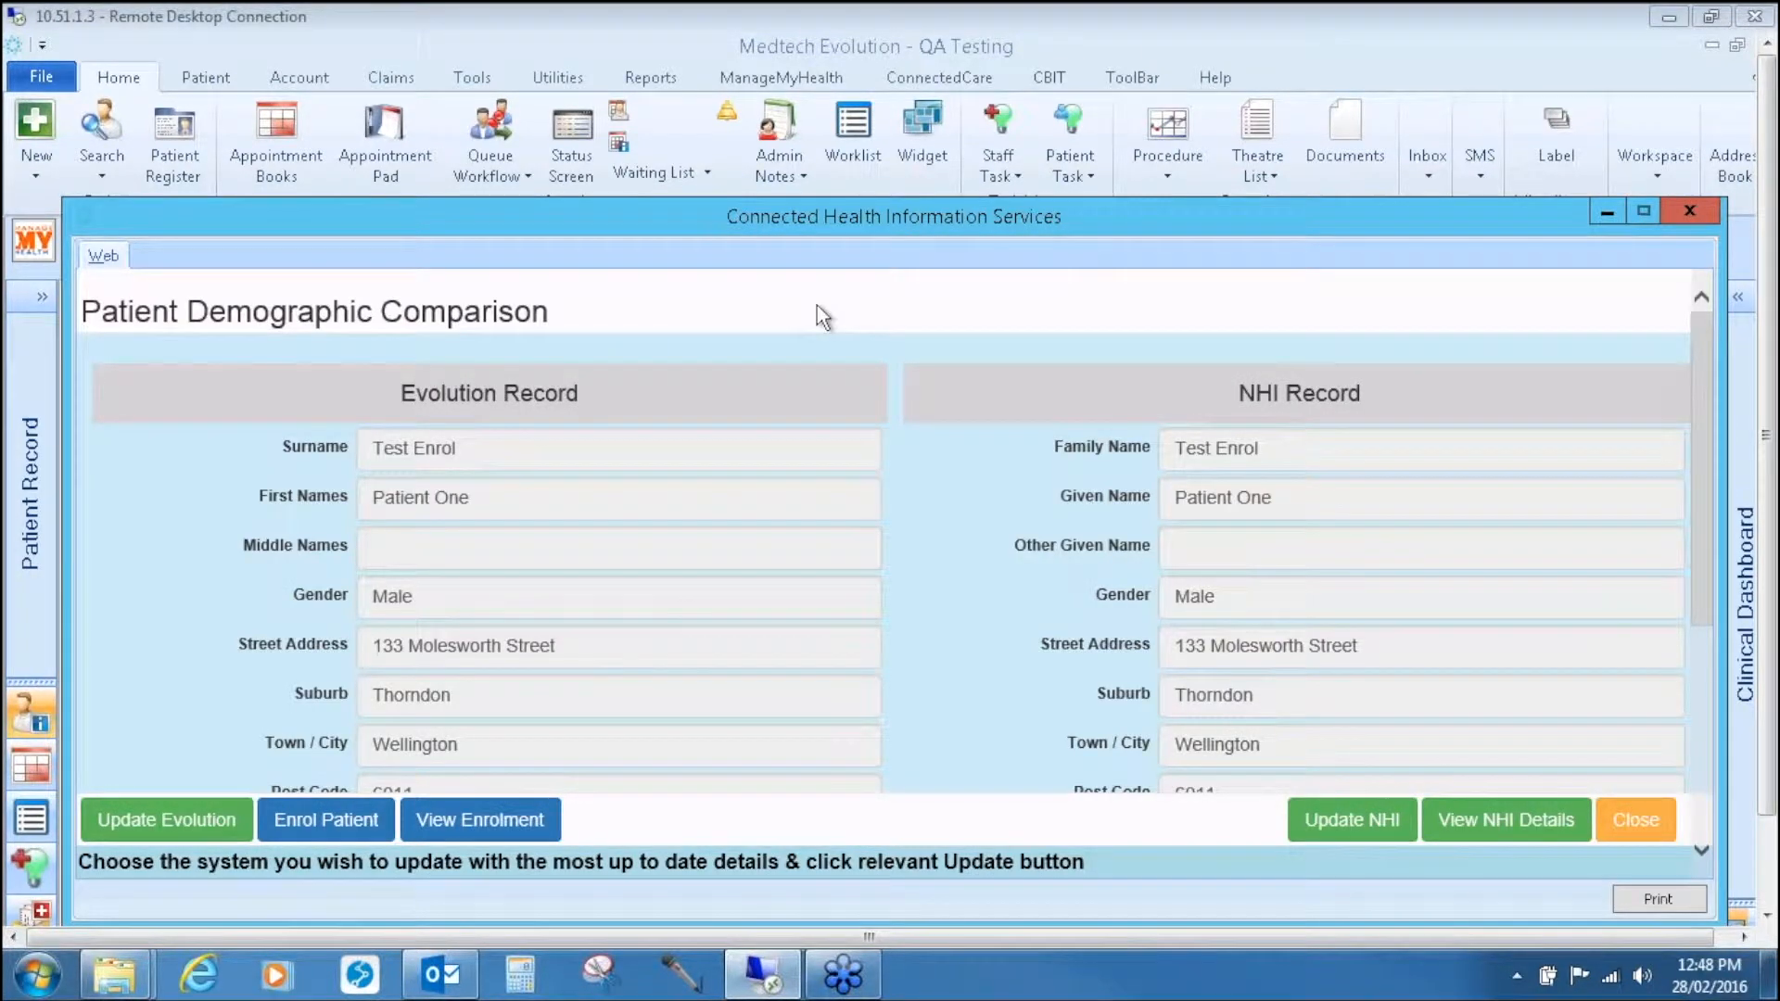
pyautogui.moveTo(406, 686)
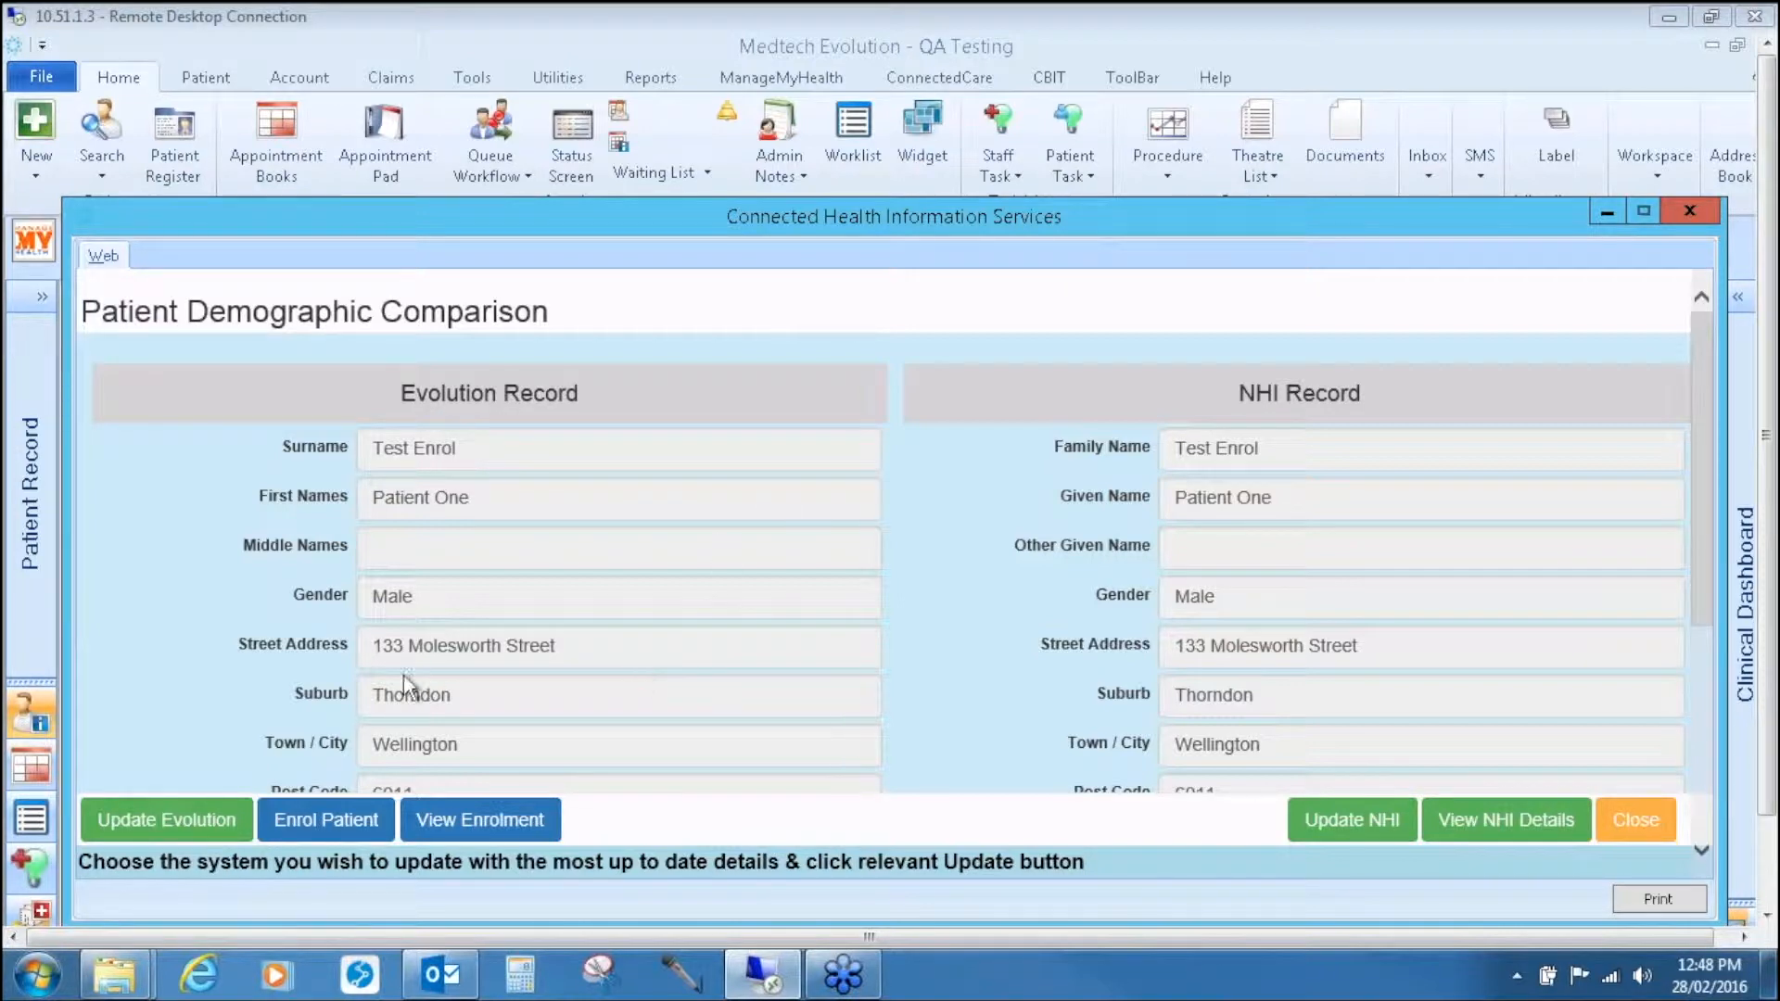
pyautogui.moveTo(1530, 606)
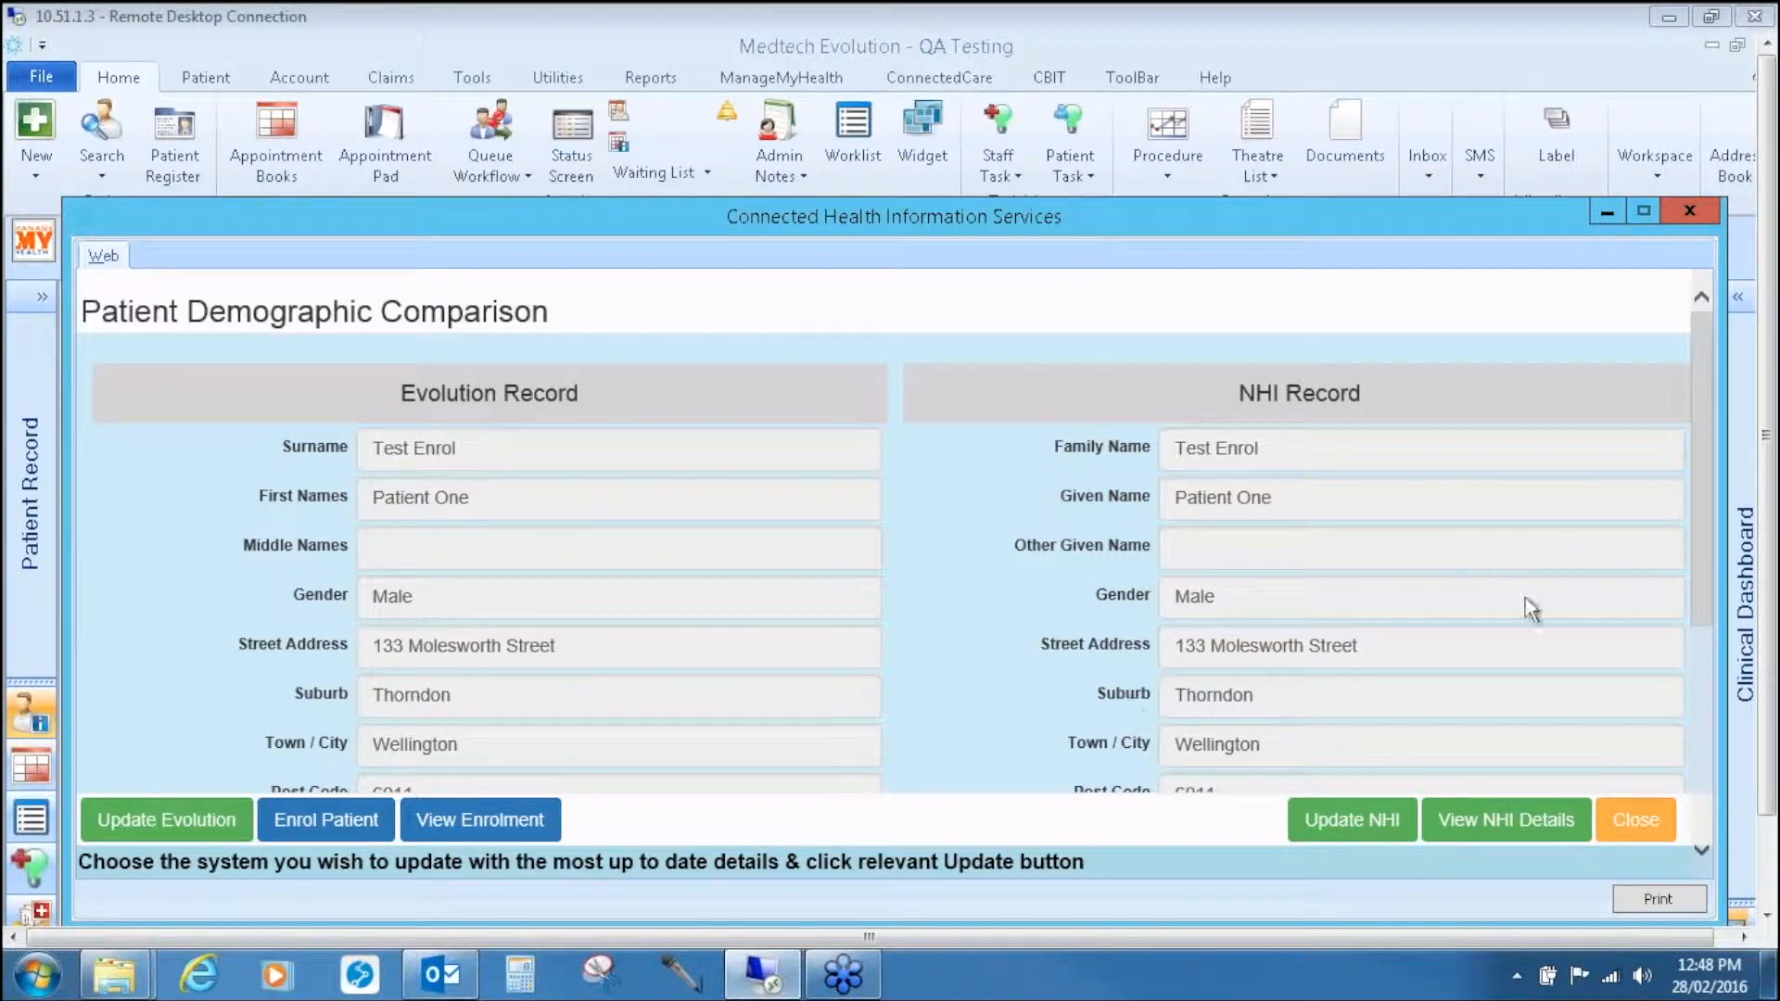
pyautogui.moveTo(1068, 434)
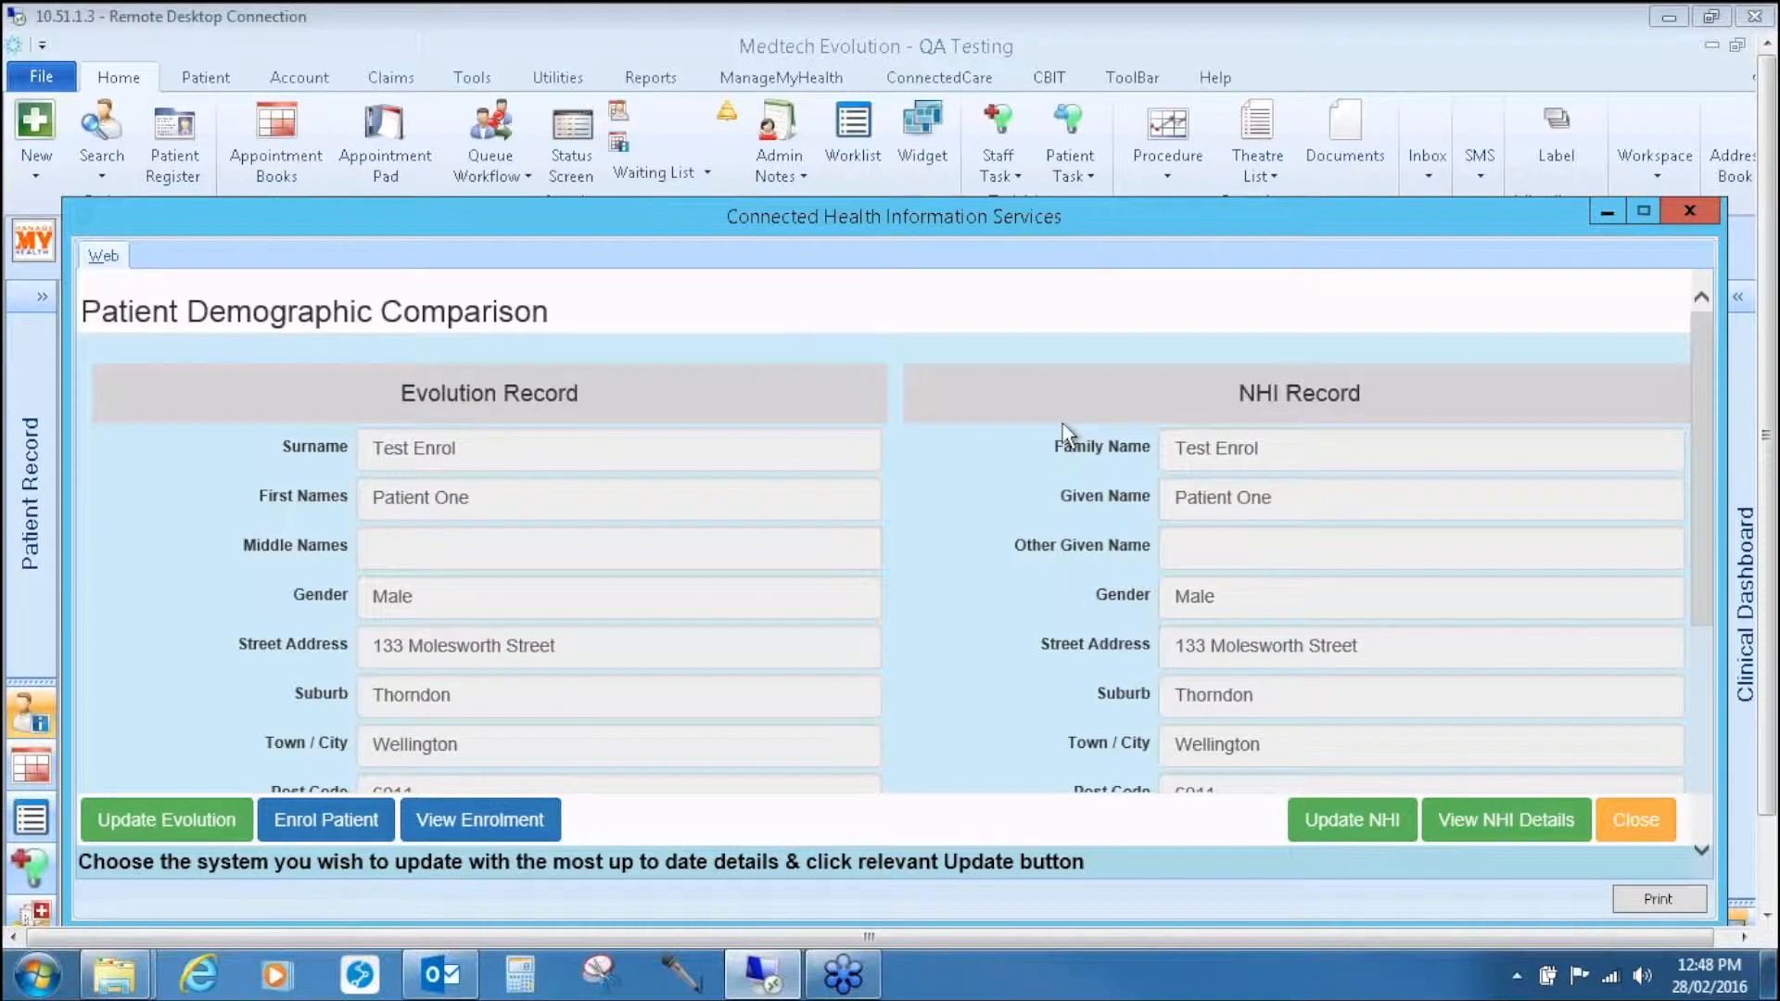
pyautogui.moveTo(333, 849)
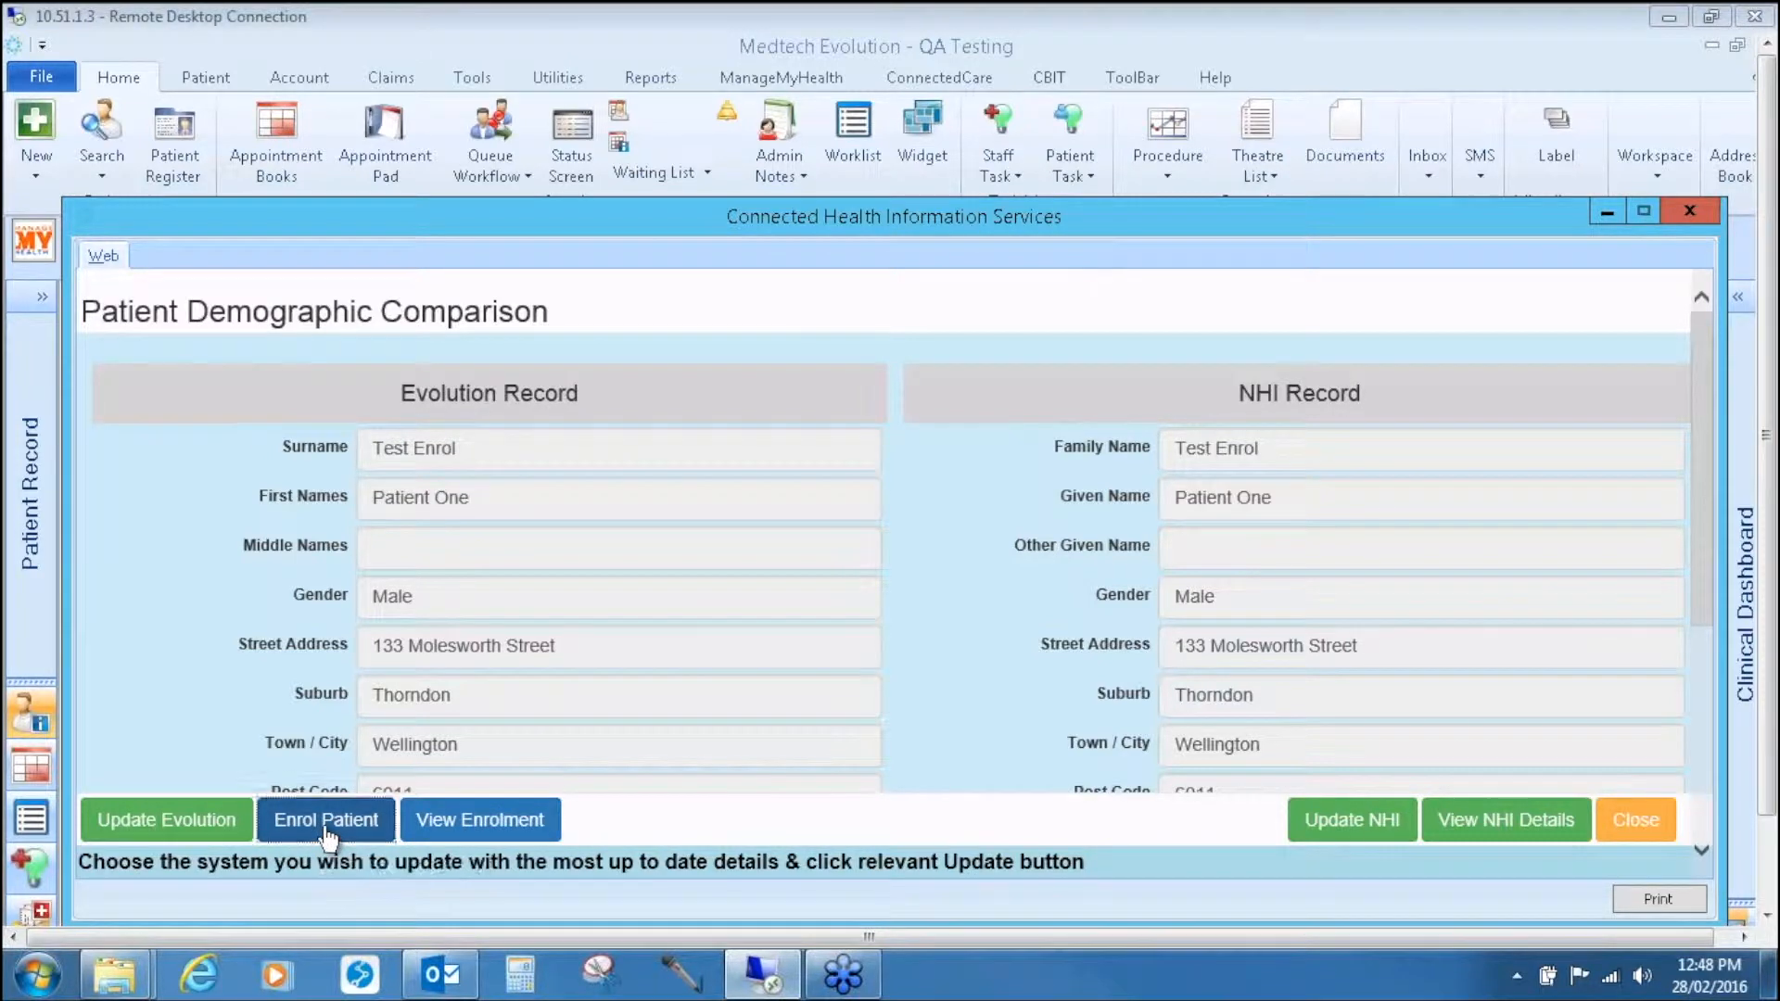
pyautogui.click(326, 819)
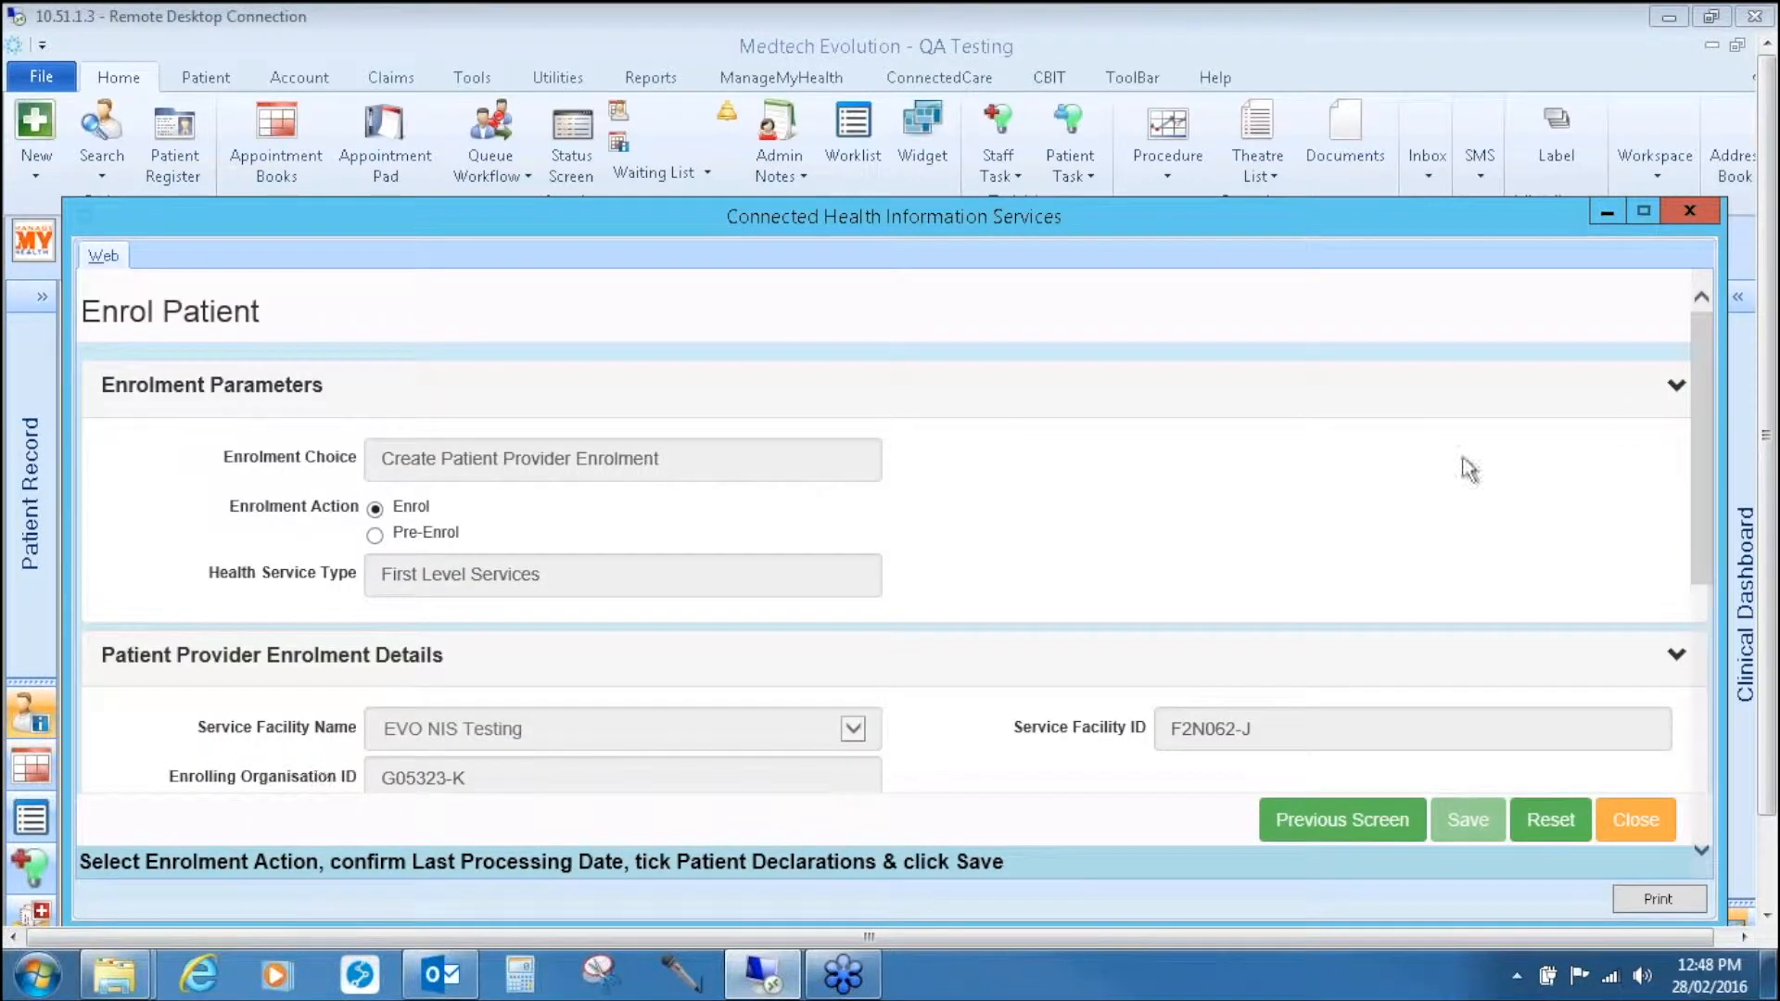
pyautogui.scroll(-3)
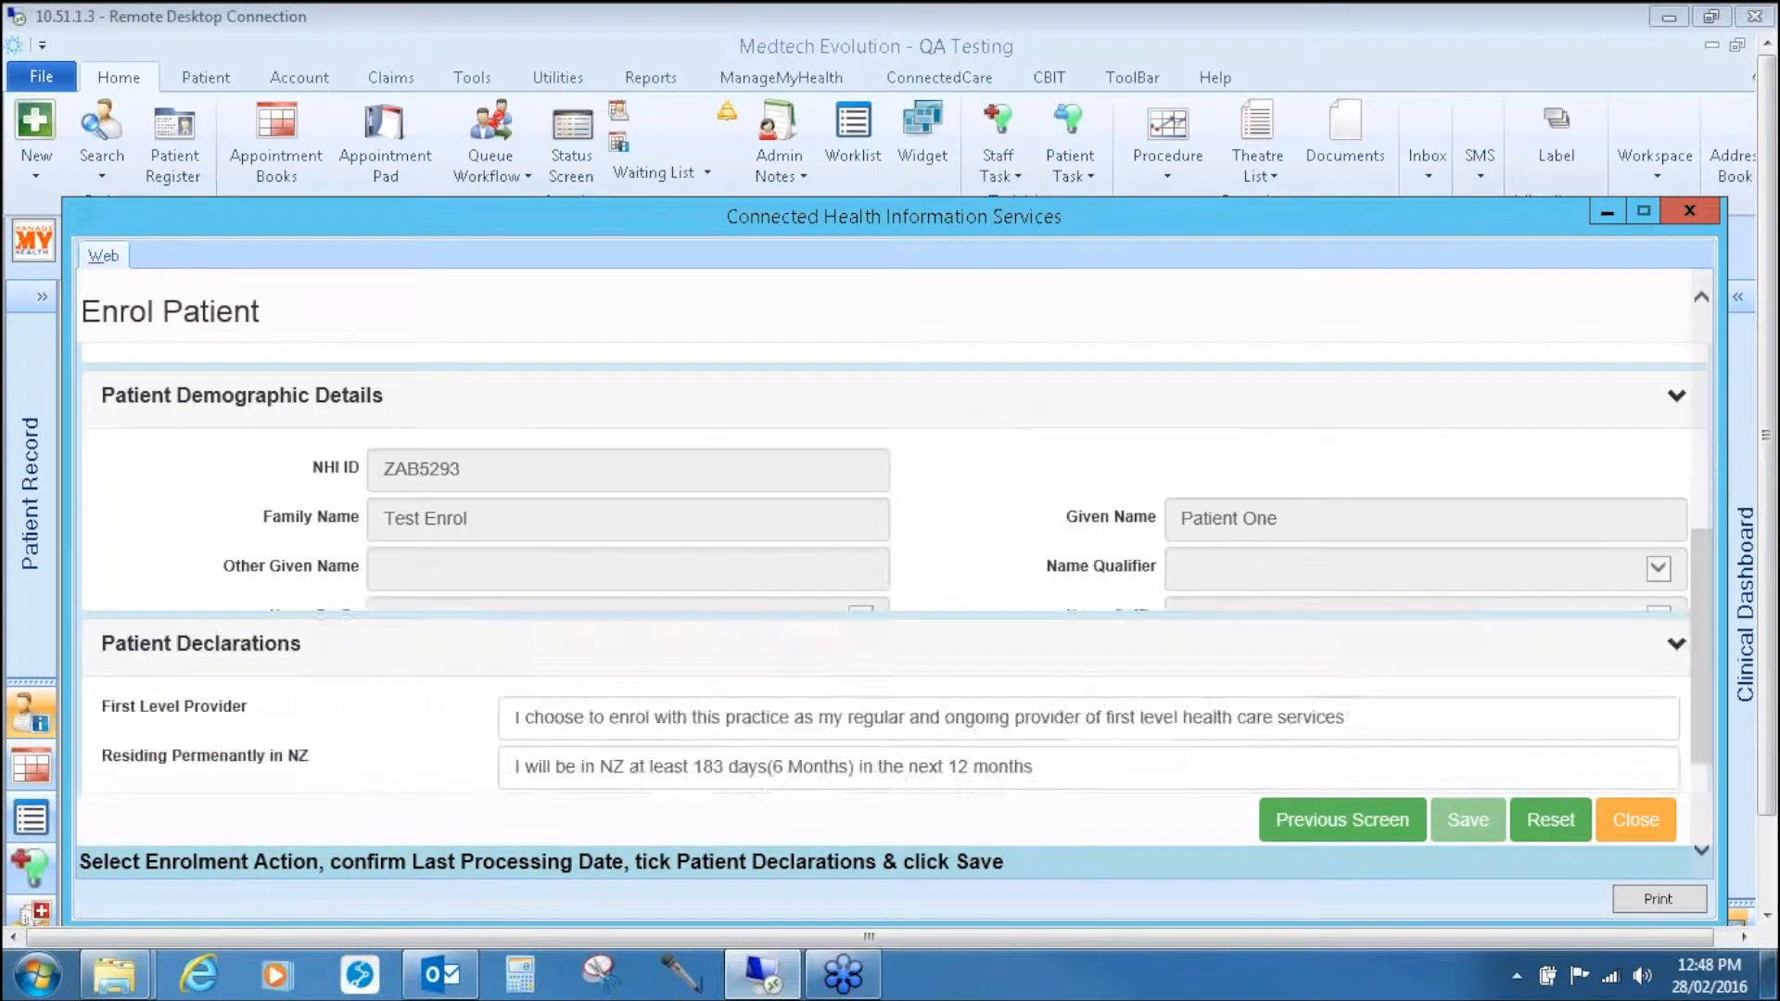
pyautogui.scroll(-3)
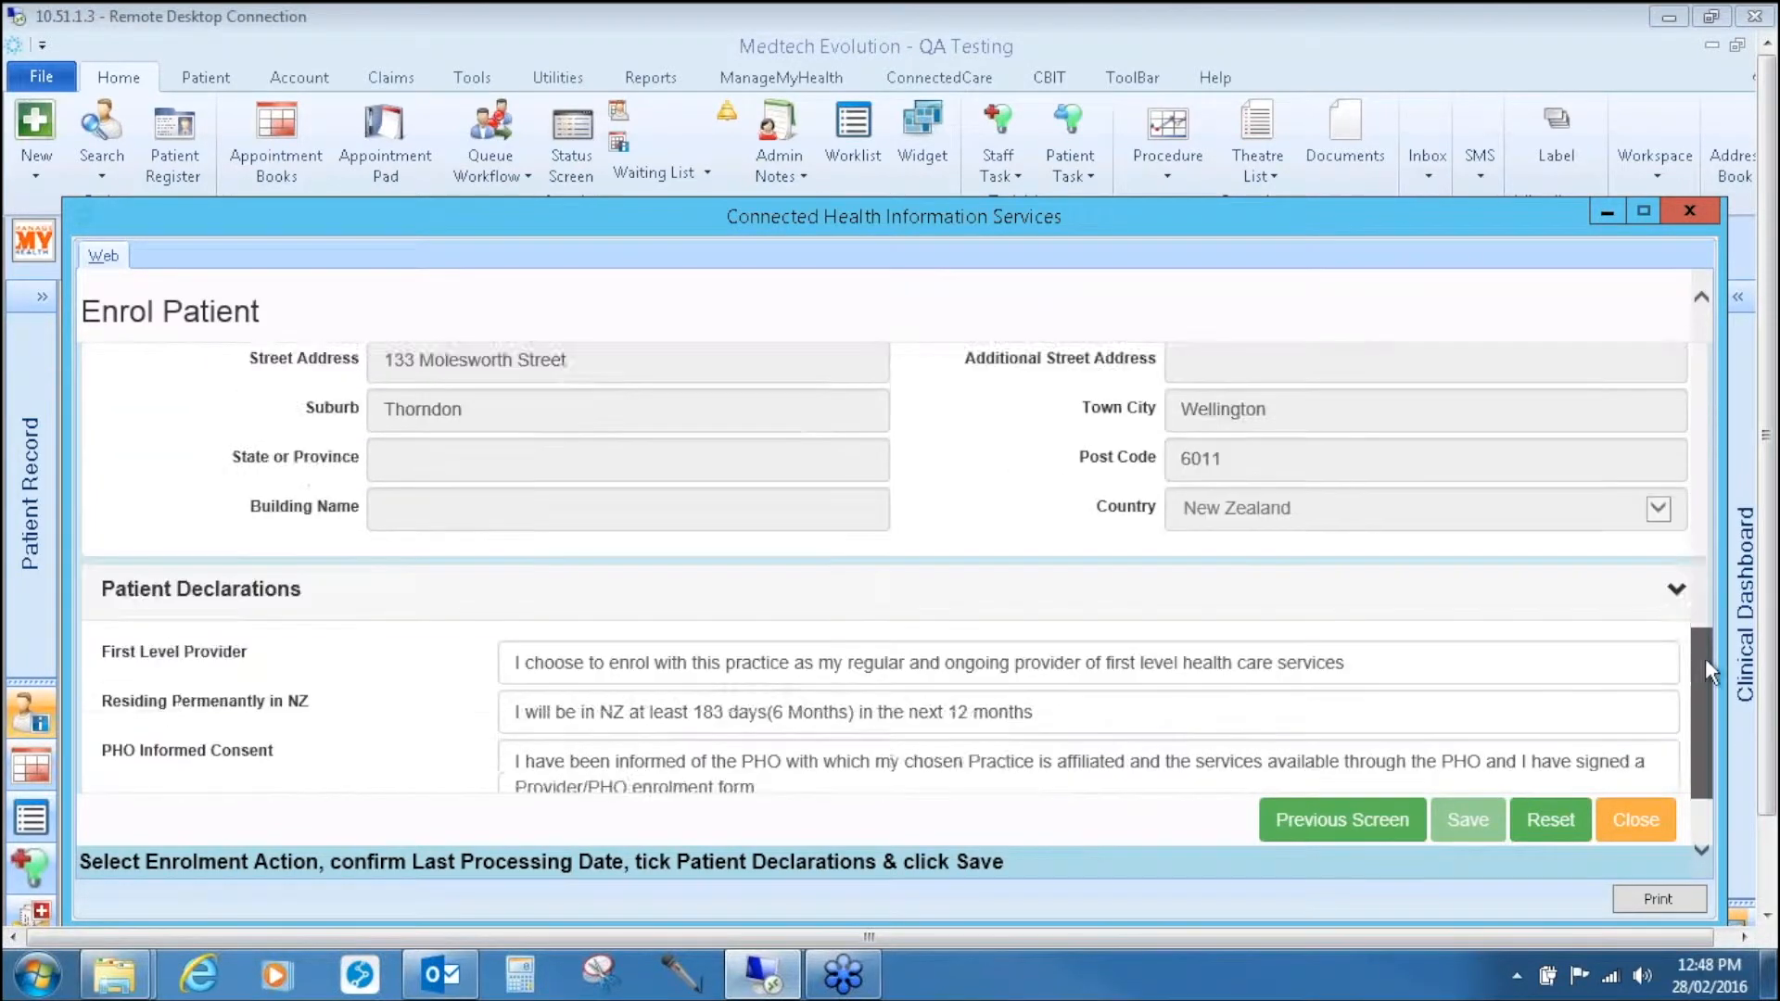
pyautogui.scroll(-3)
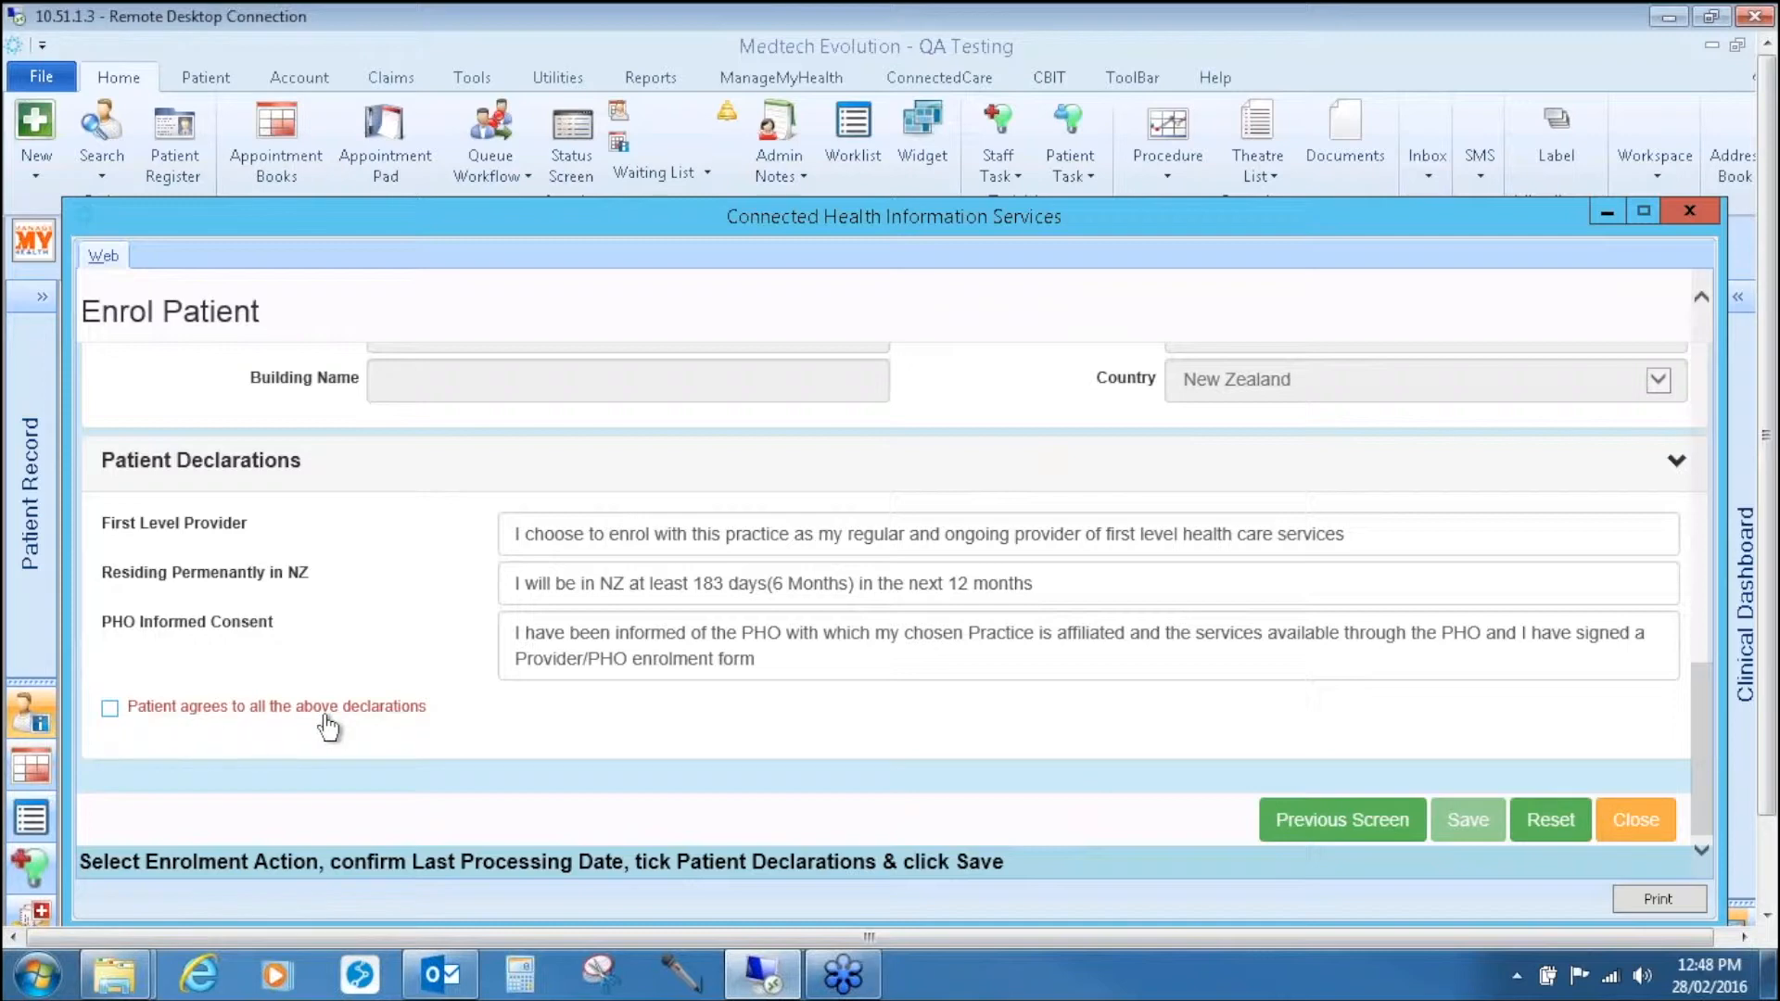
pyautogui.moveTo(415, 728)
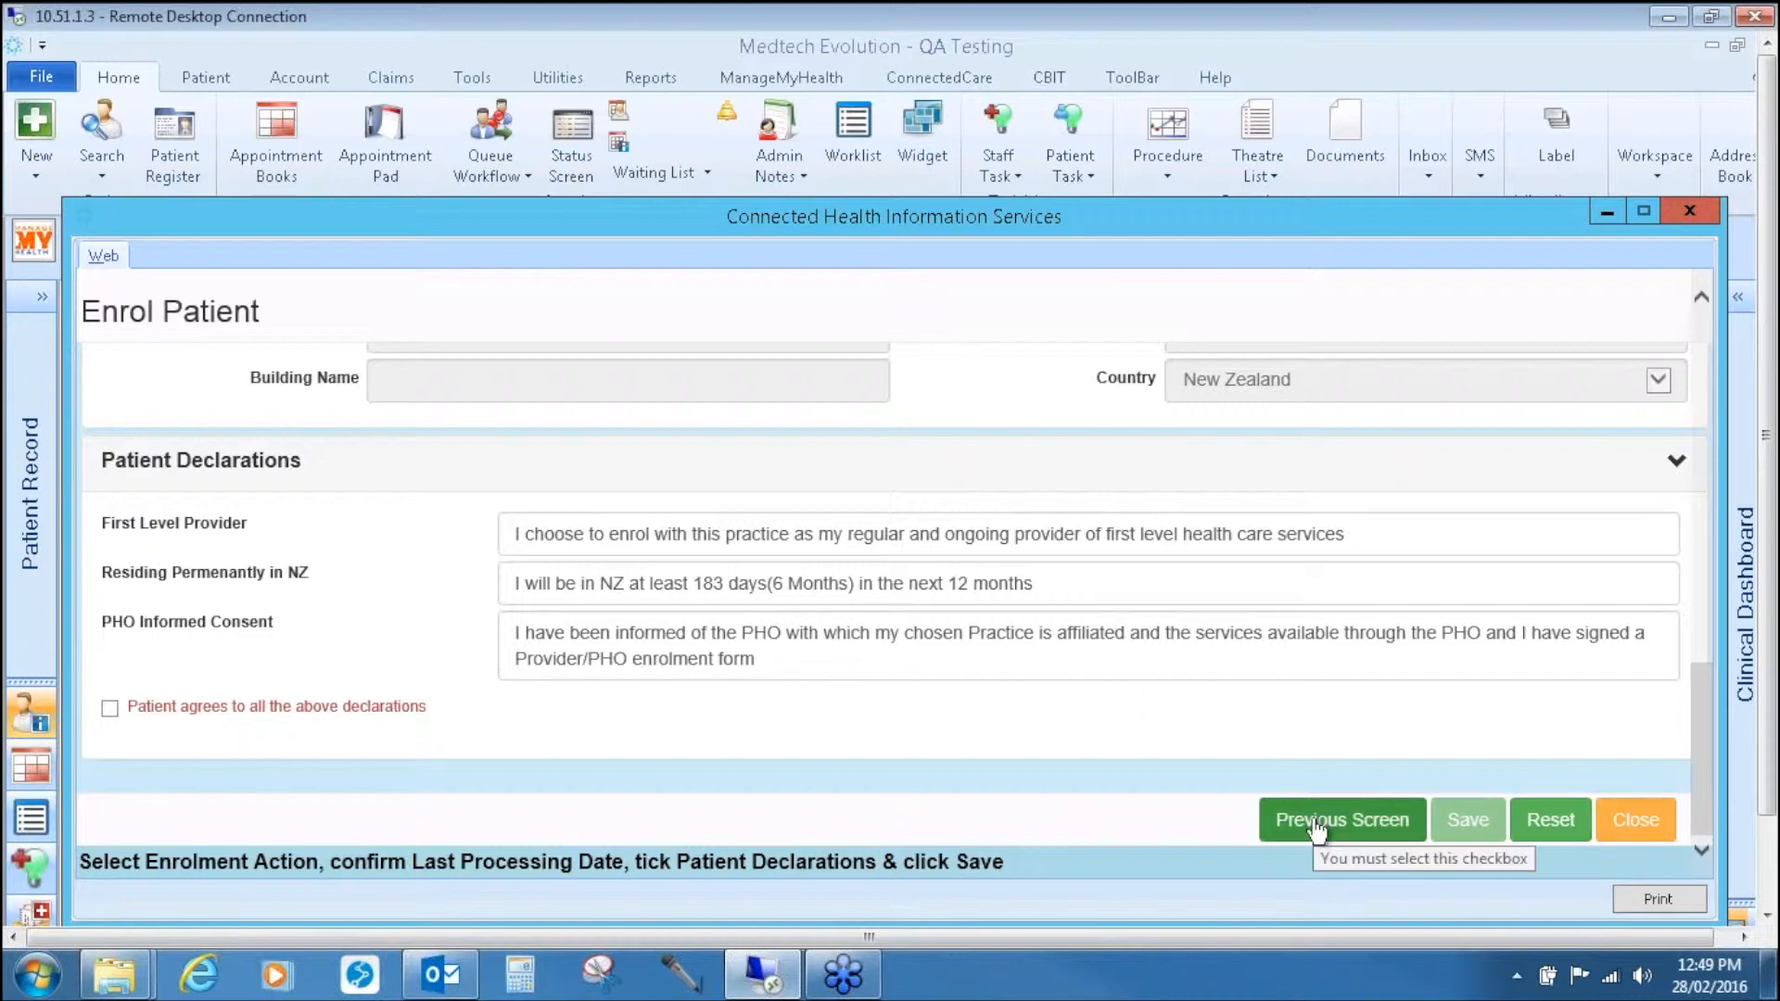
pyautogui.click(1342, 820)
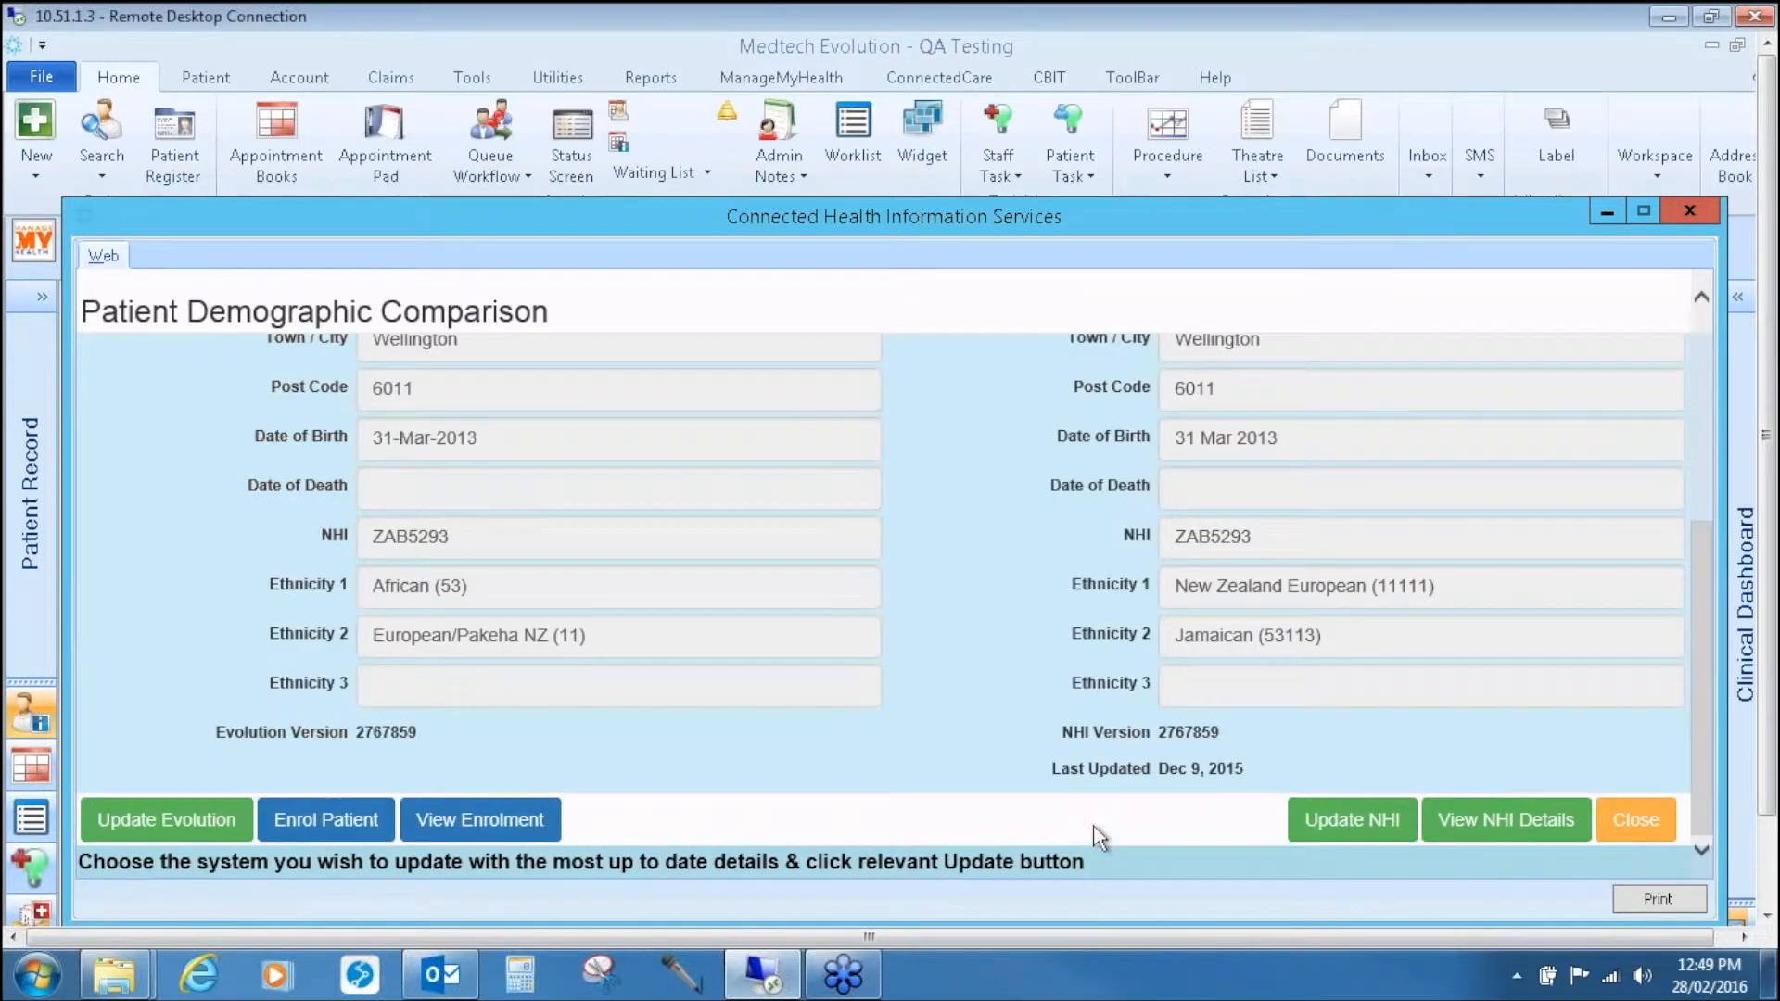
pyautogui.moveTo(481, 830)
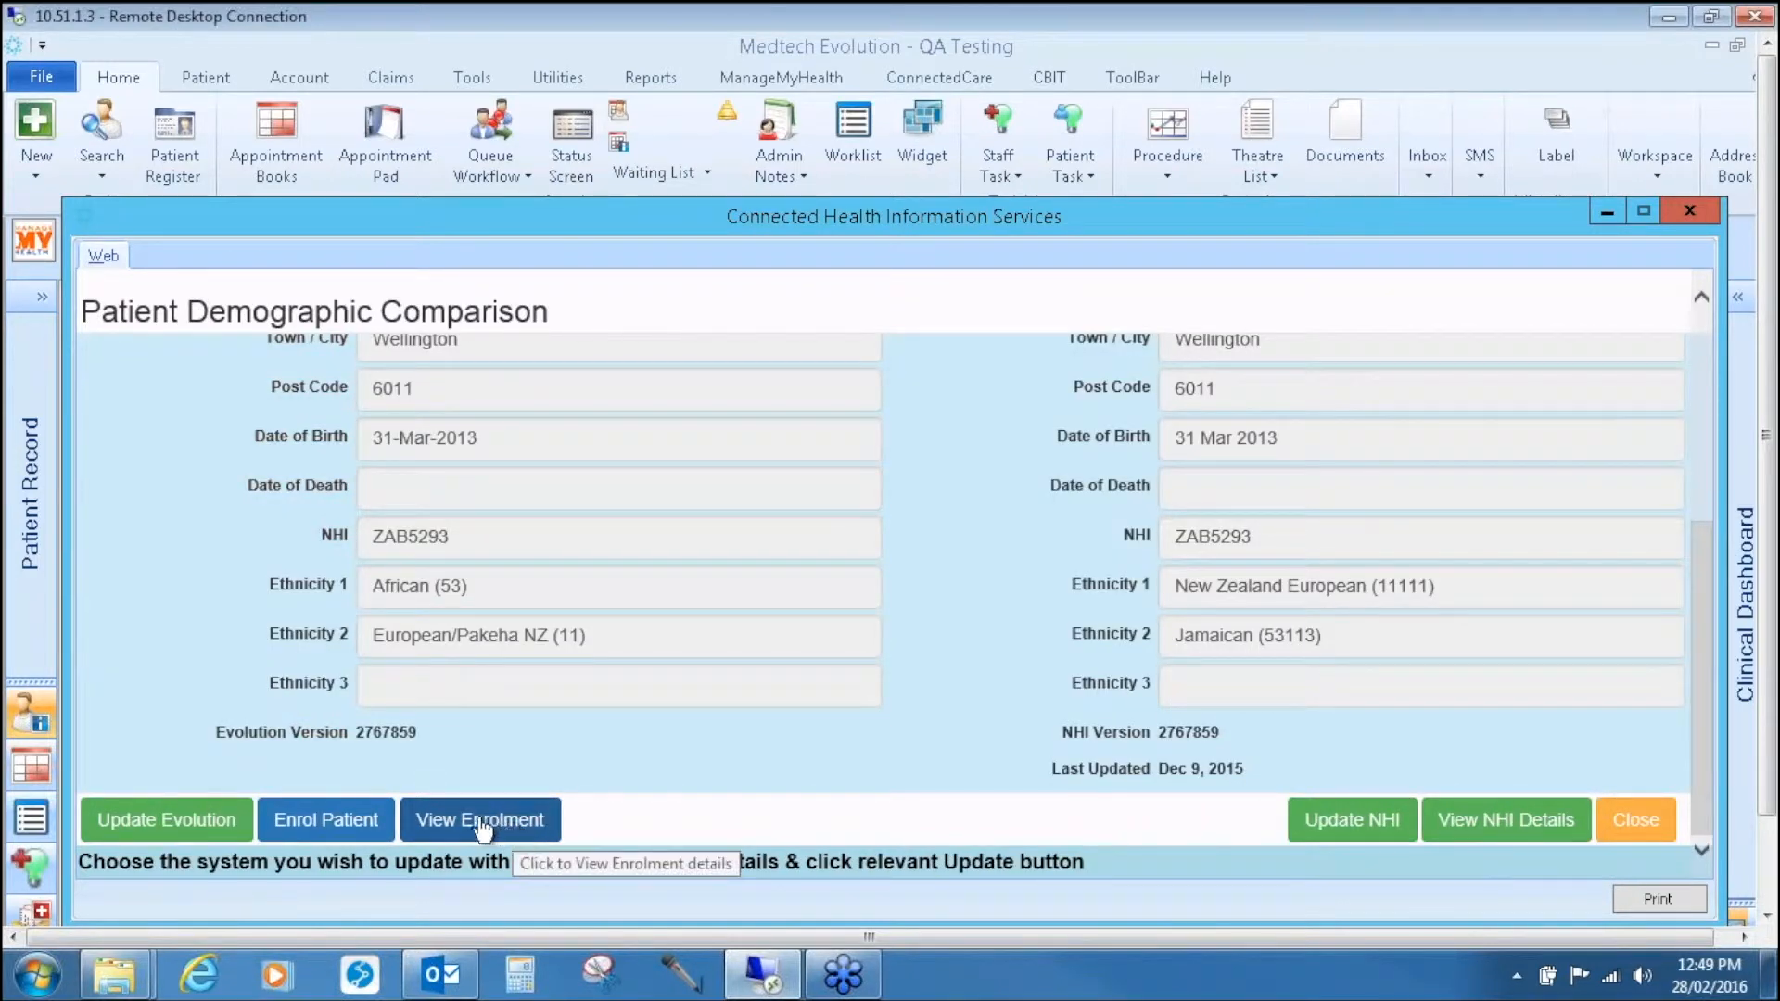
pyautogui.click(480, 819)
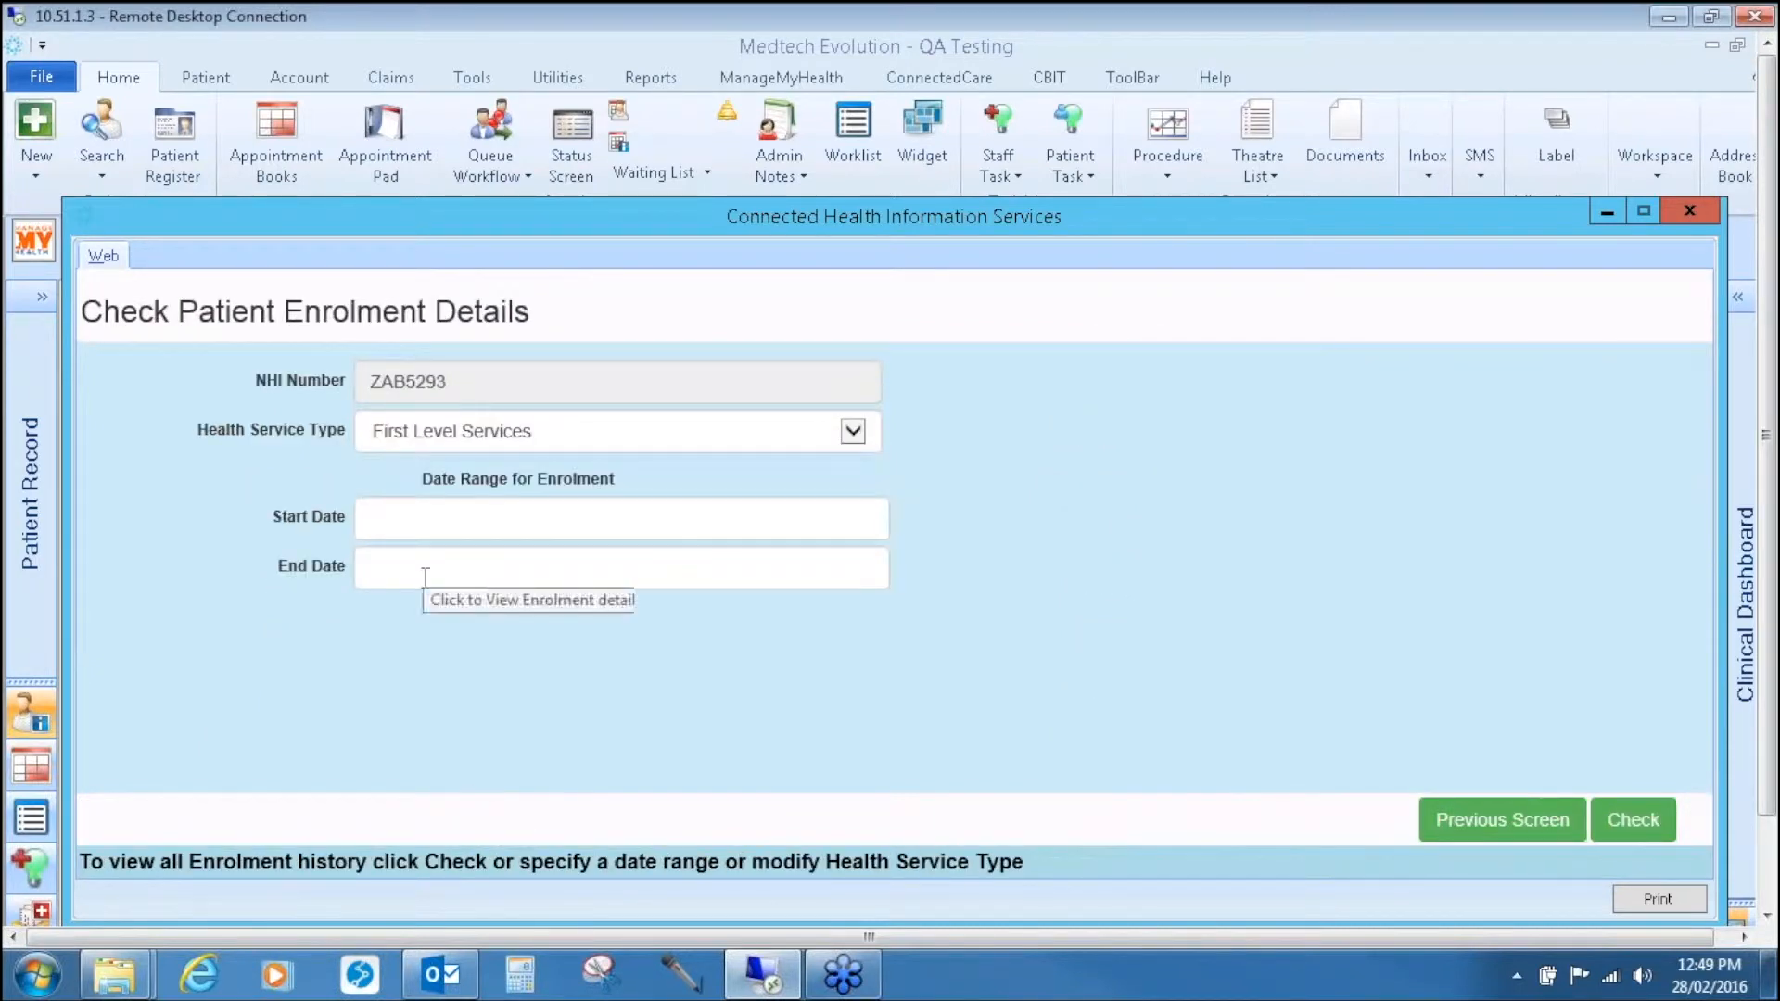
pyautogui.moveTo(326, 404)
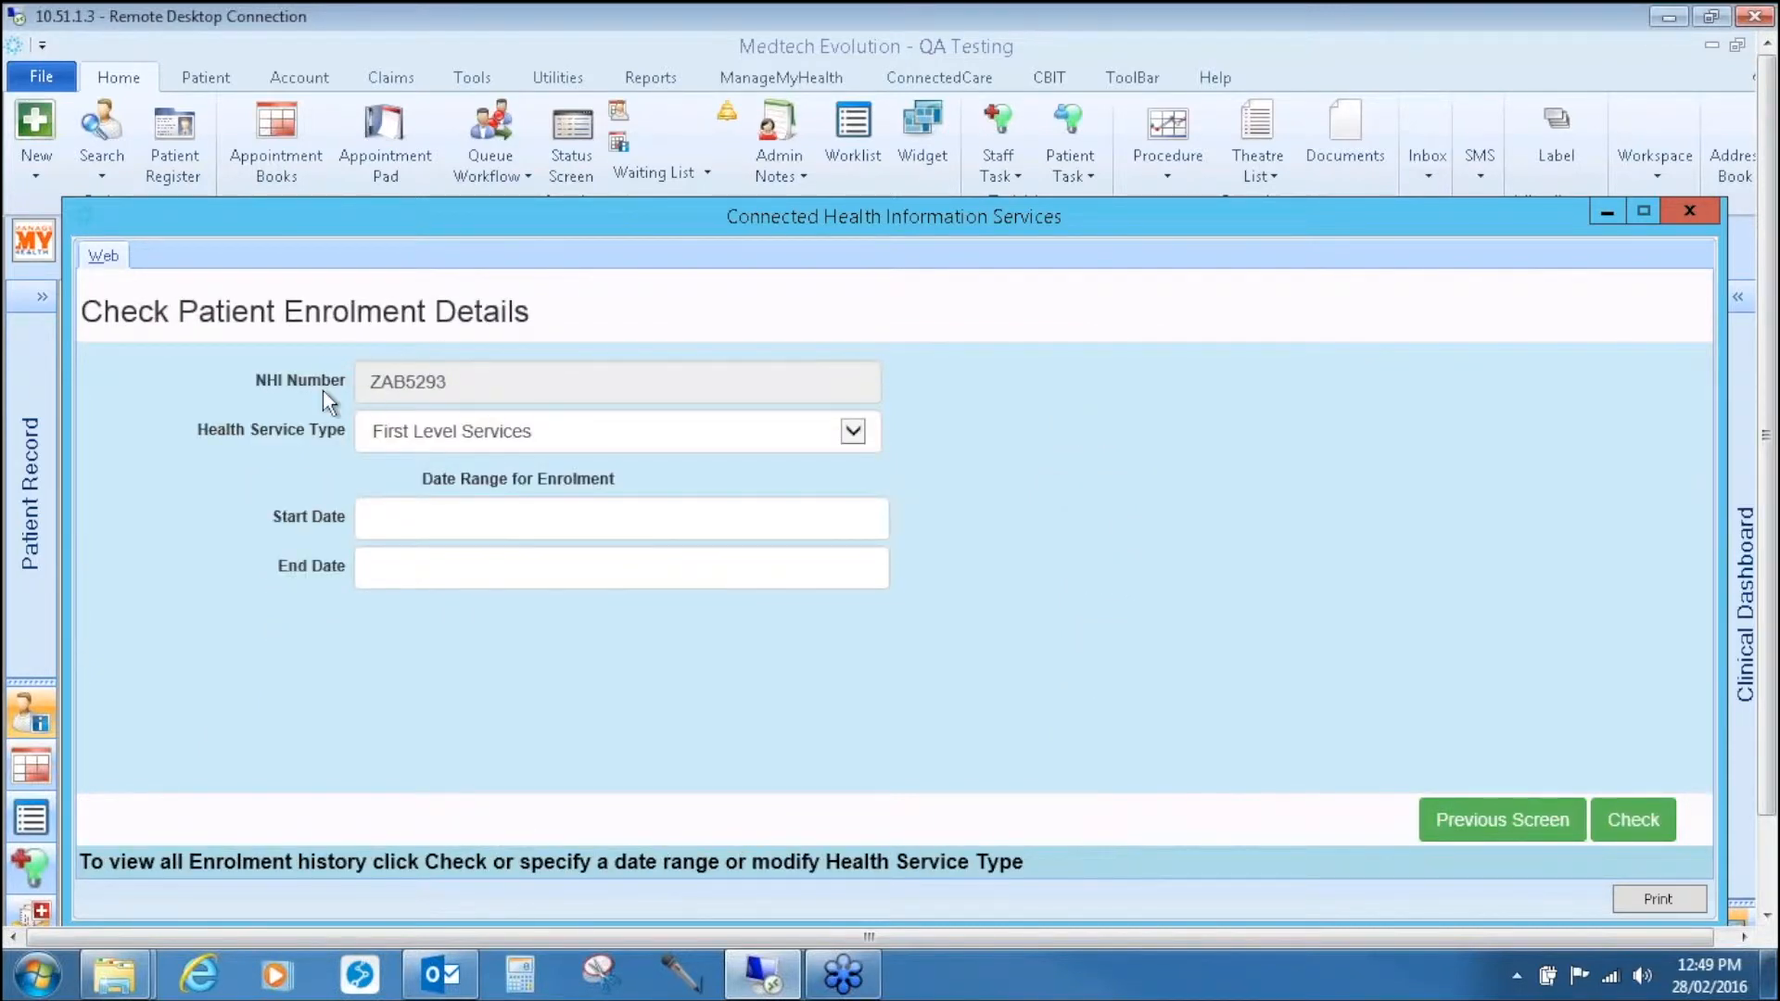
pyautogui.moveTo(662, 245)
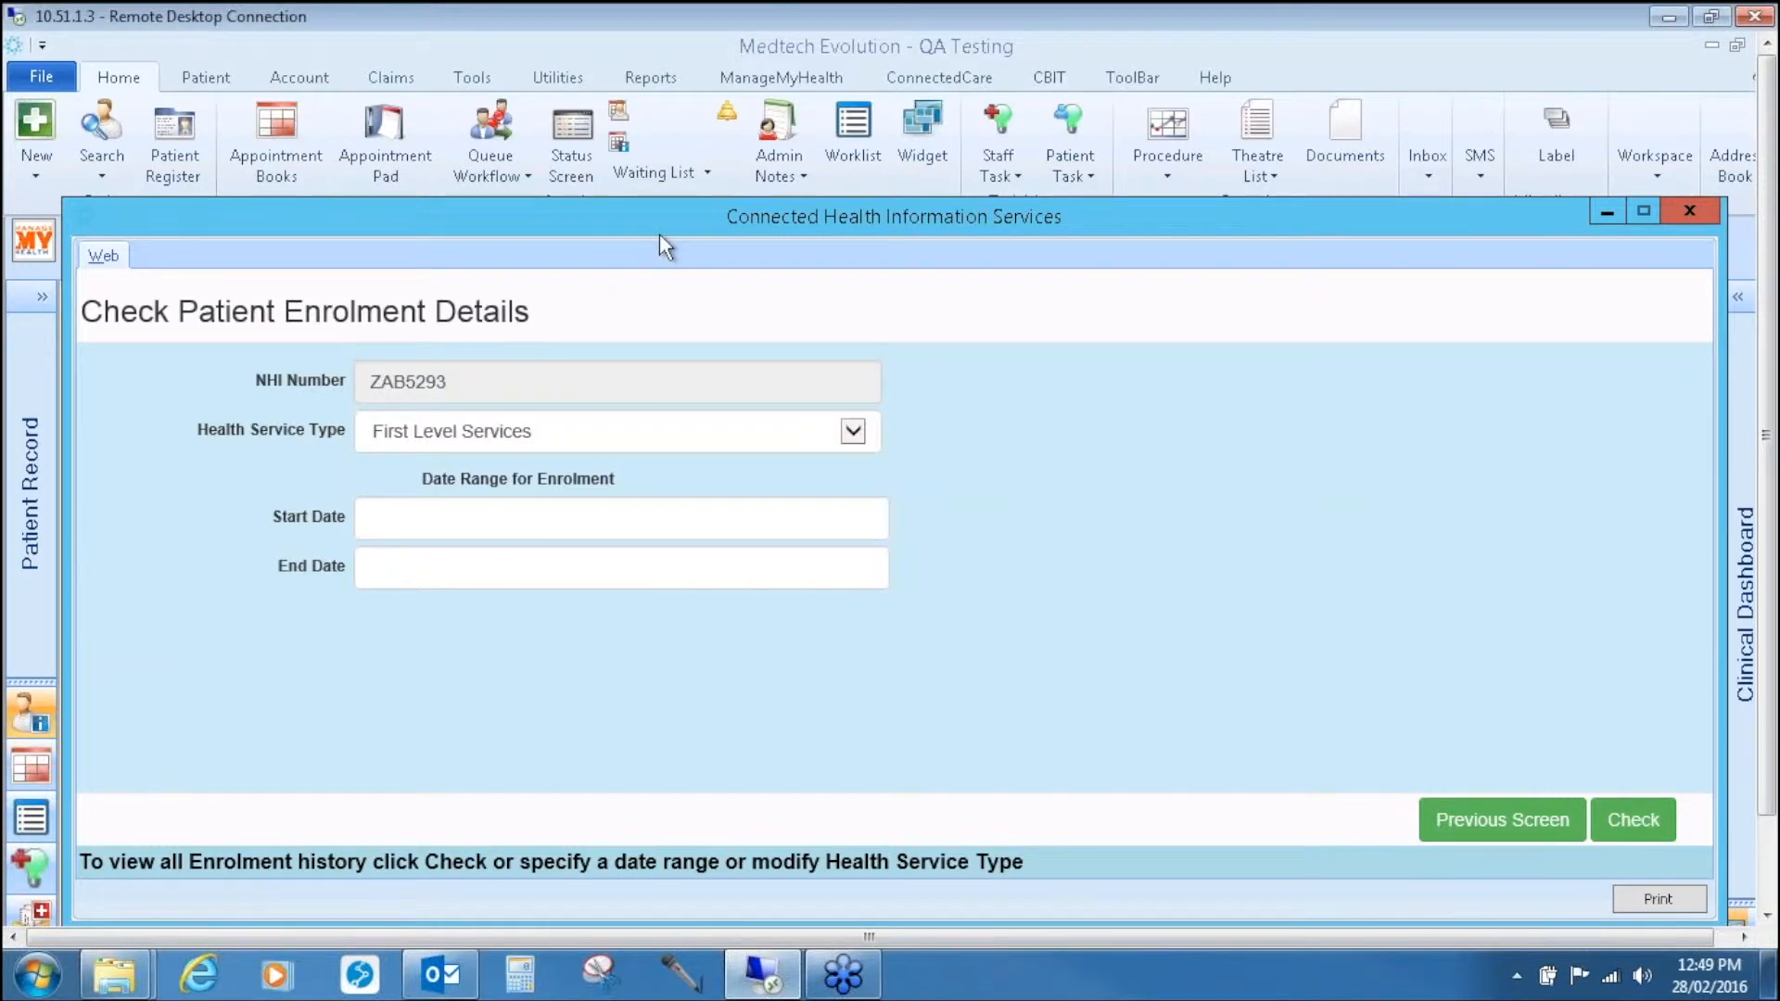
pyautogui.click(1631, 819)
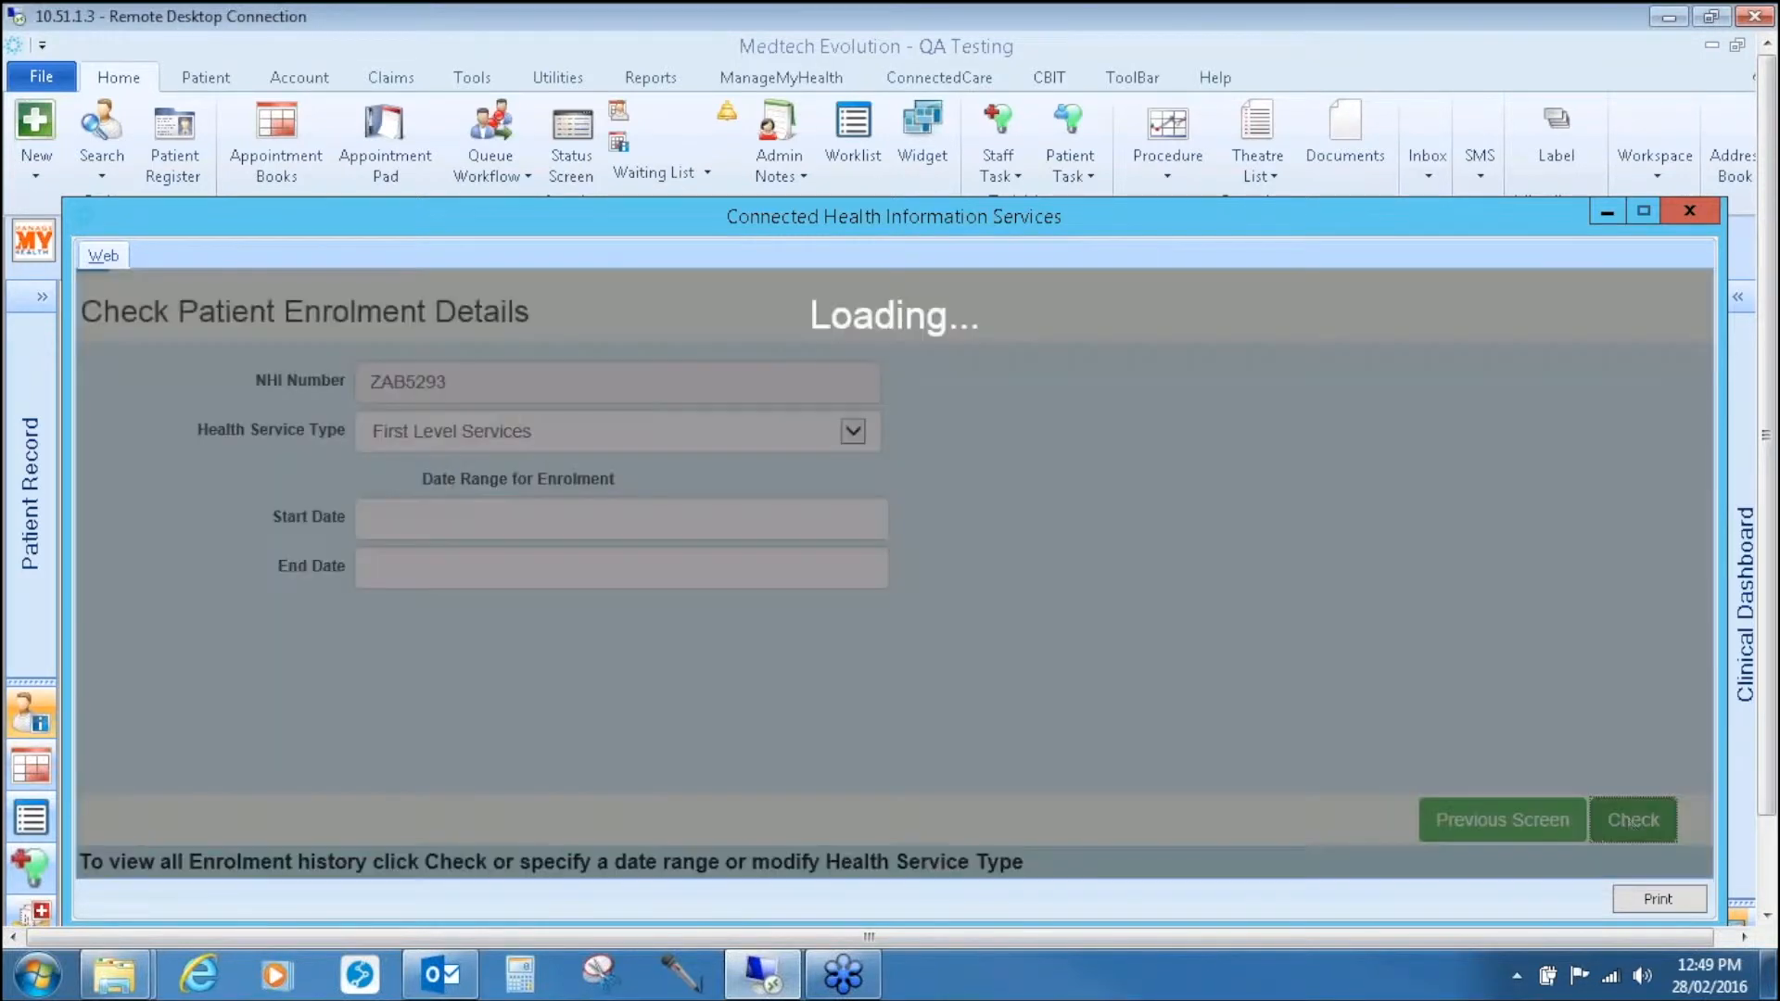
pyautogui.click(1633, 819)
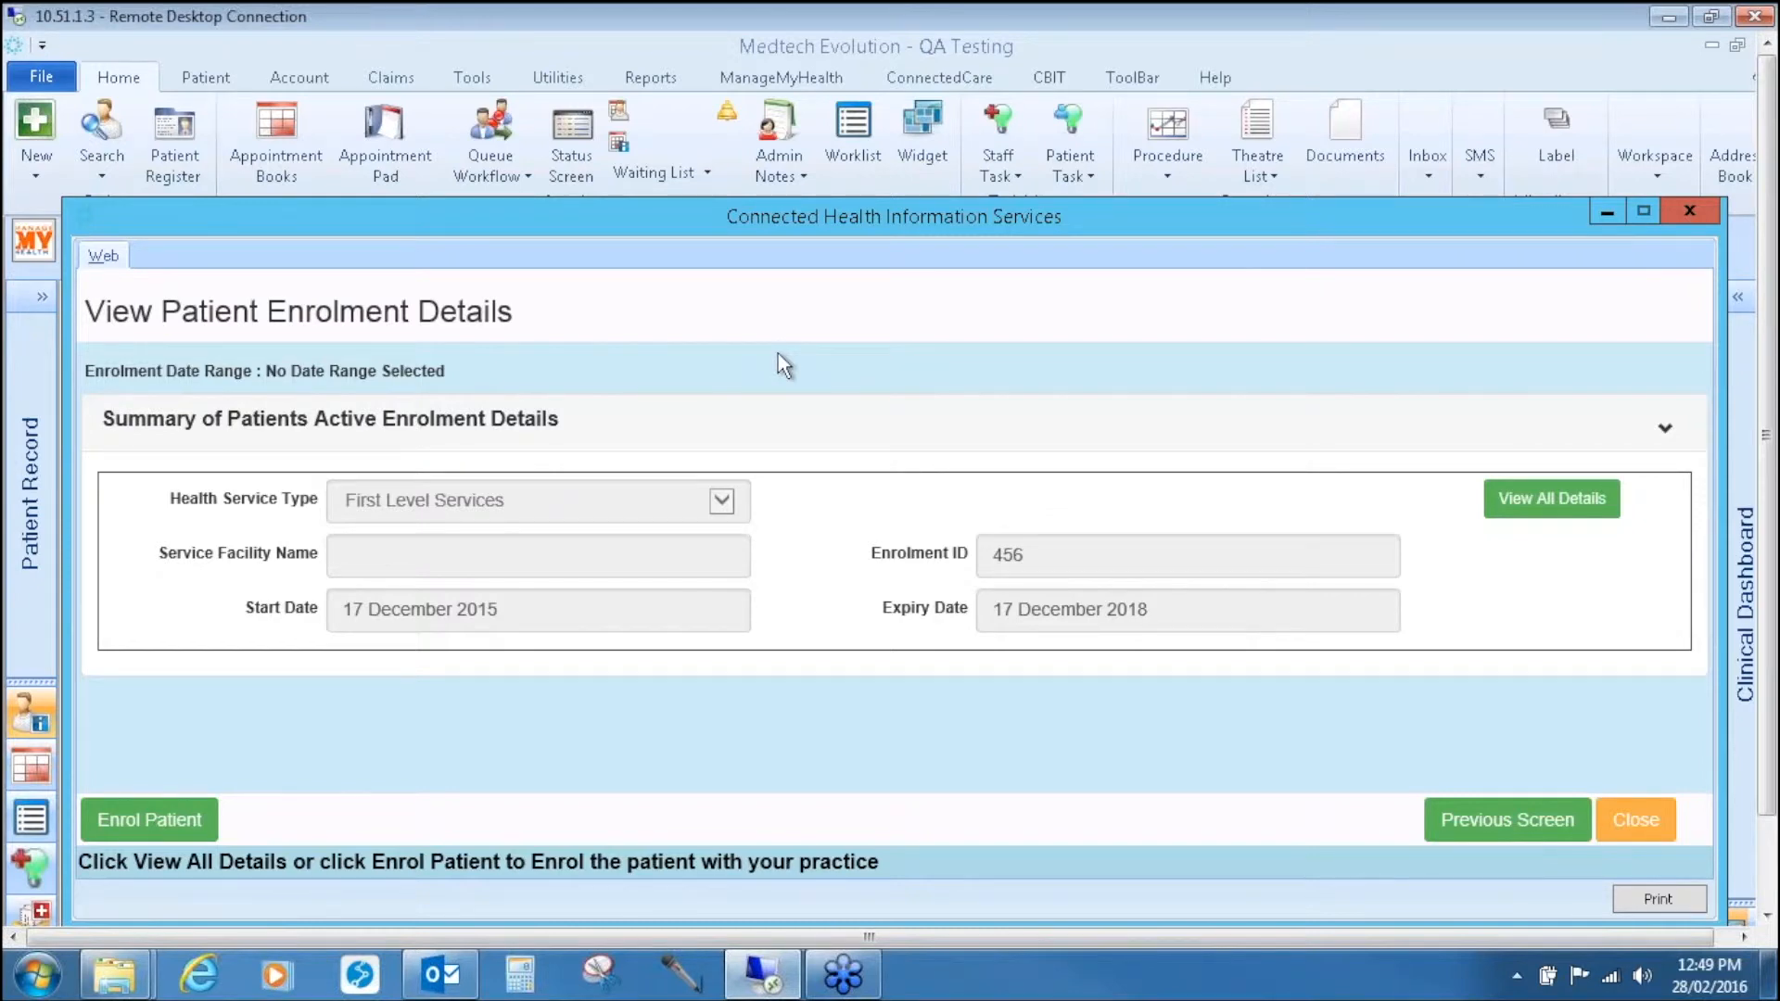
pyautogui.moveTo(1374, 293)
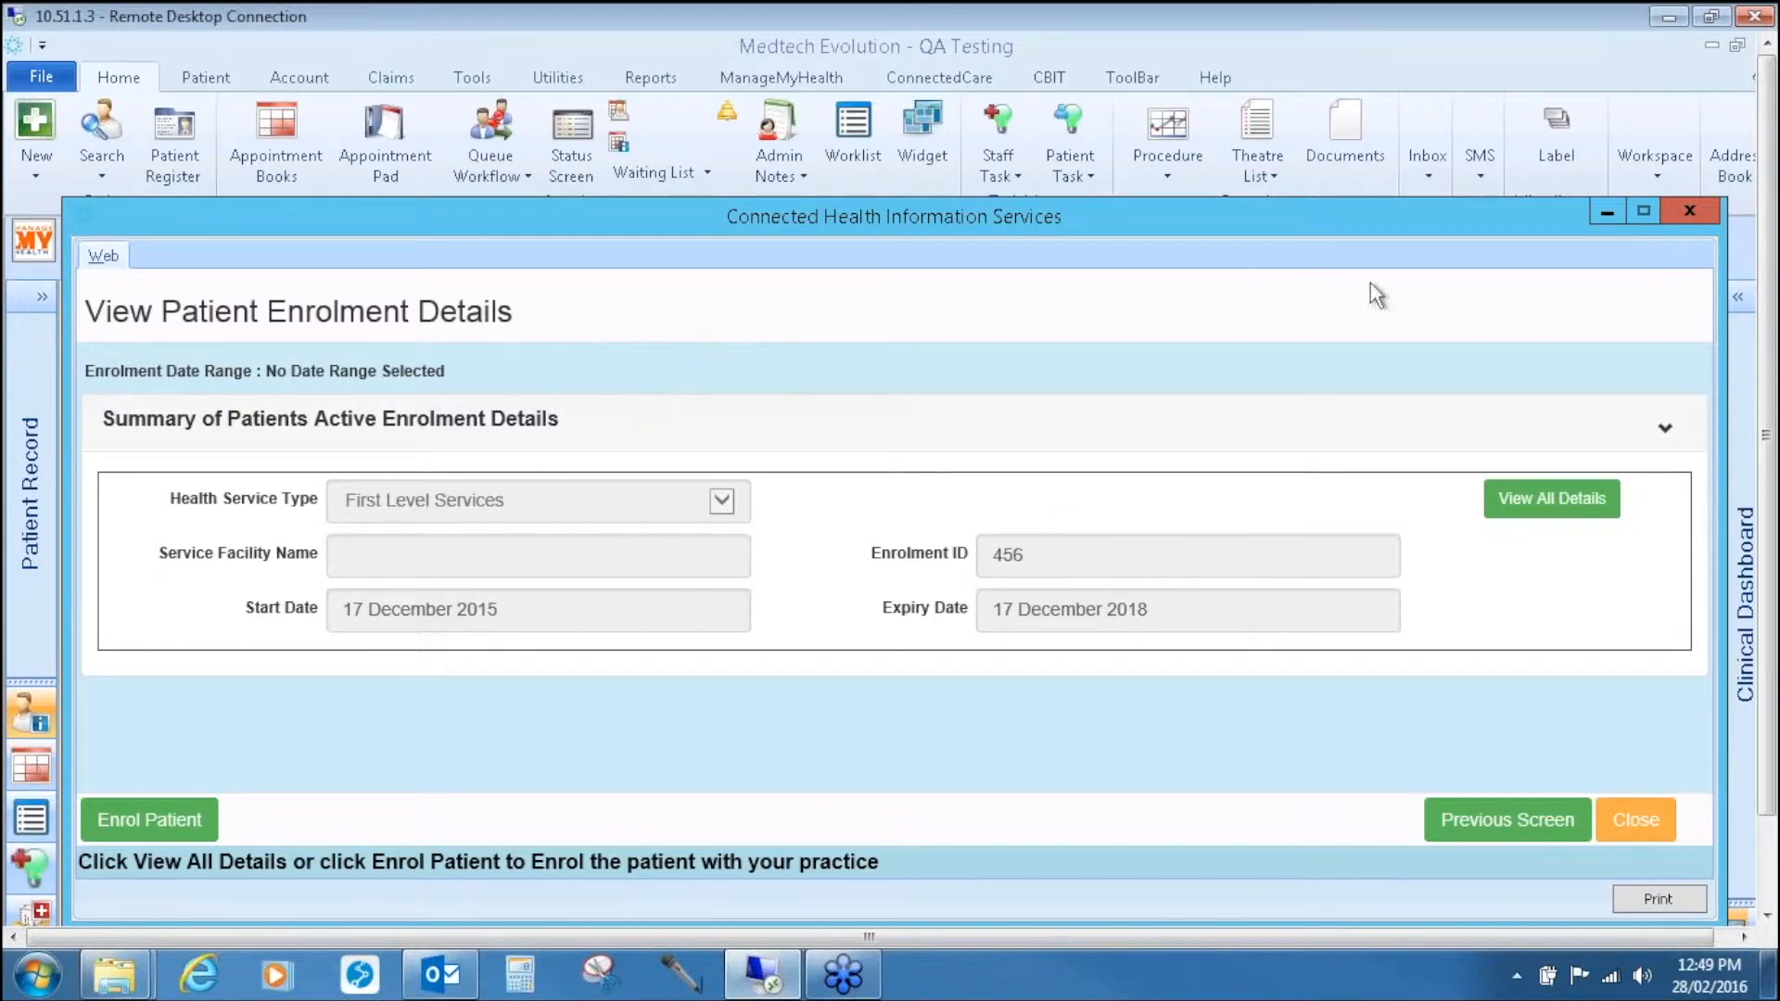
pyautogui.click(1552, 499)
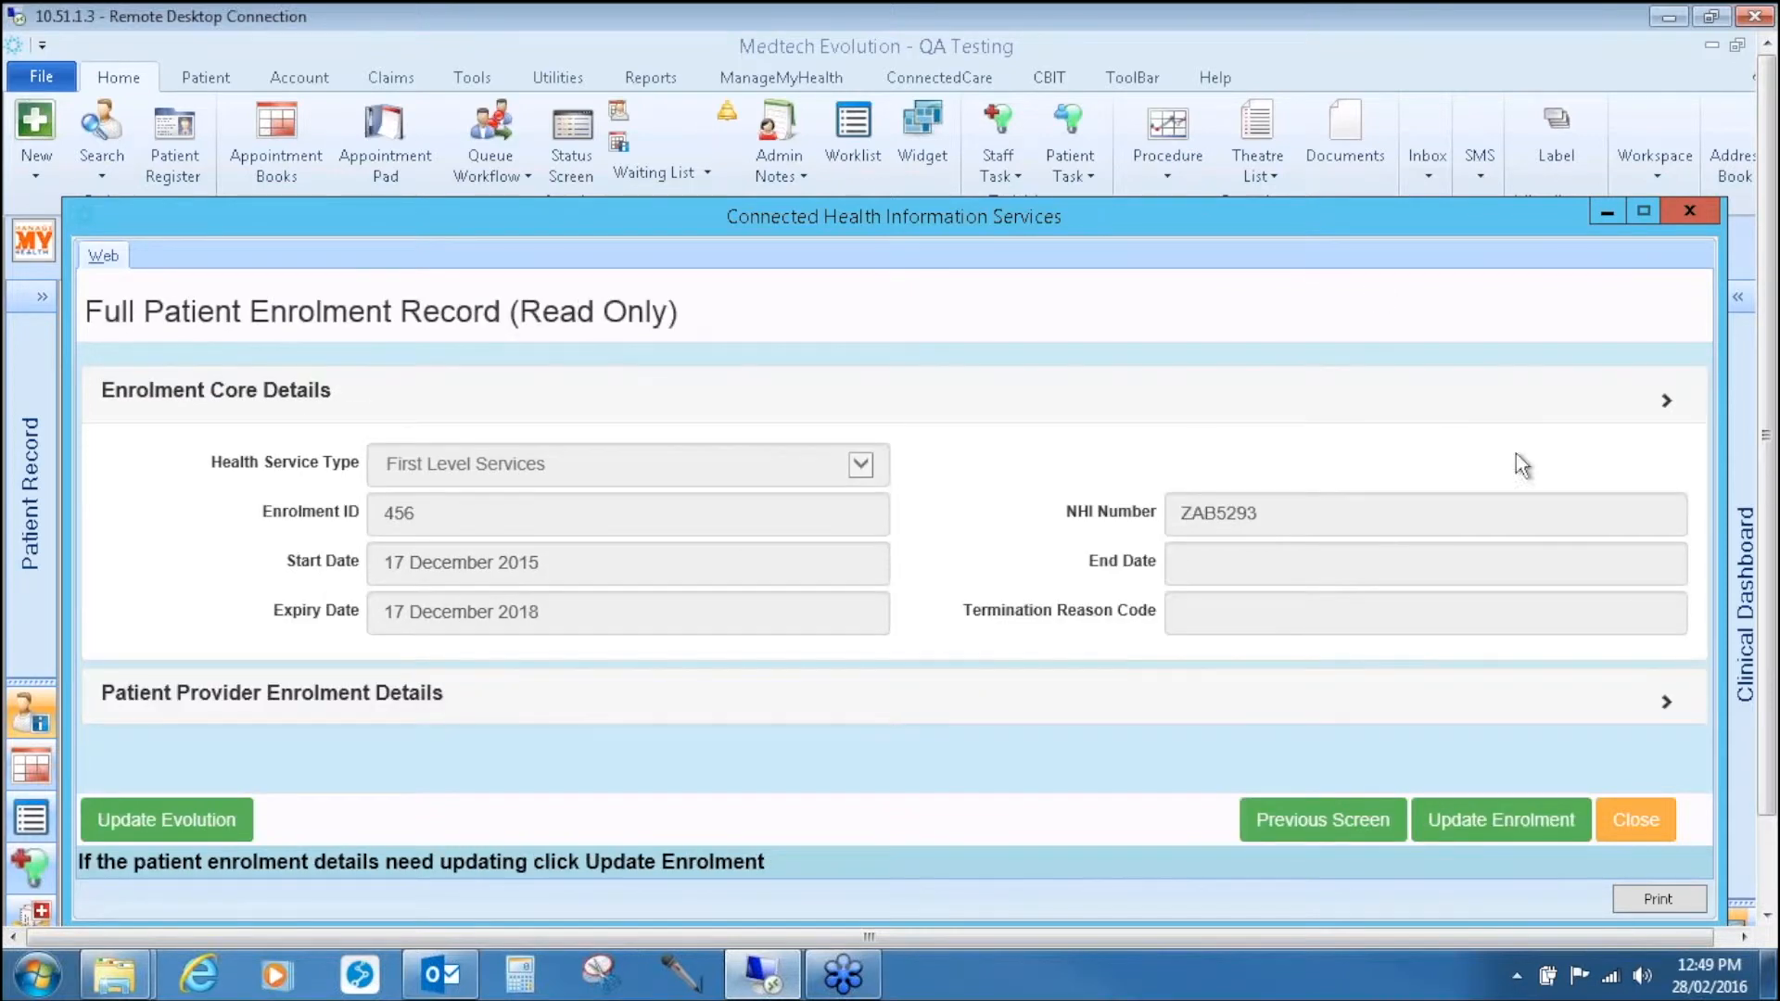
pyautogui.moveTo(1121, 417)
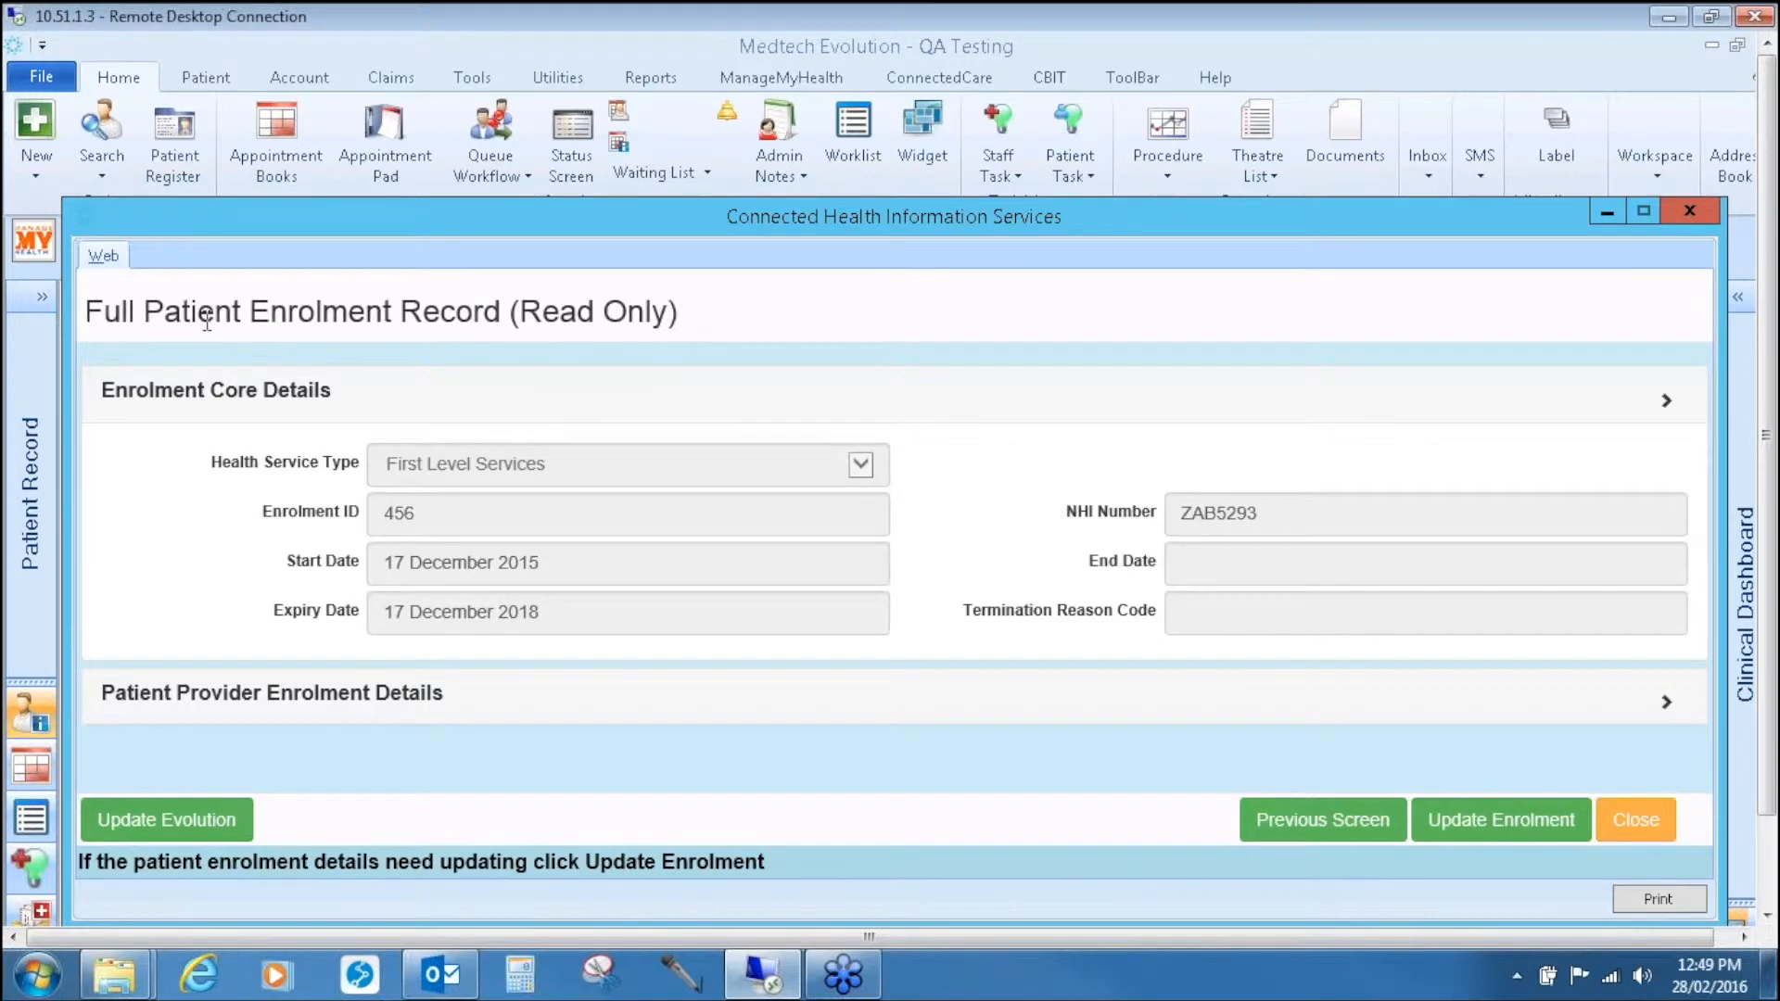
pyautogui.moveTo(1087, 367)
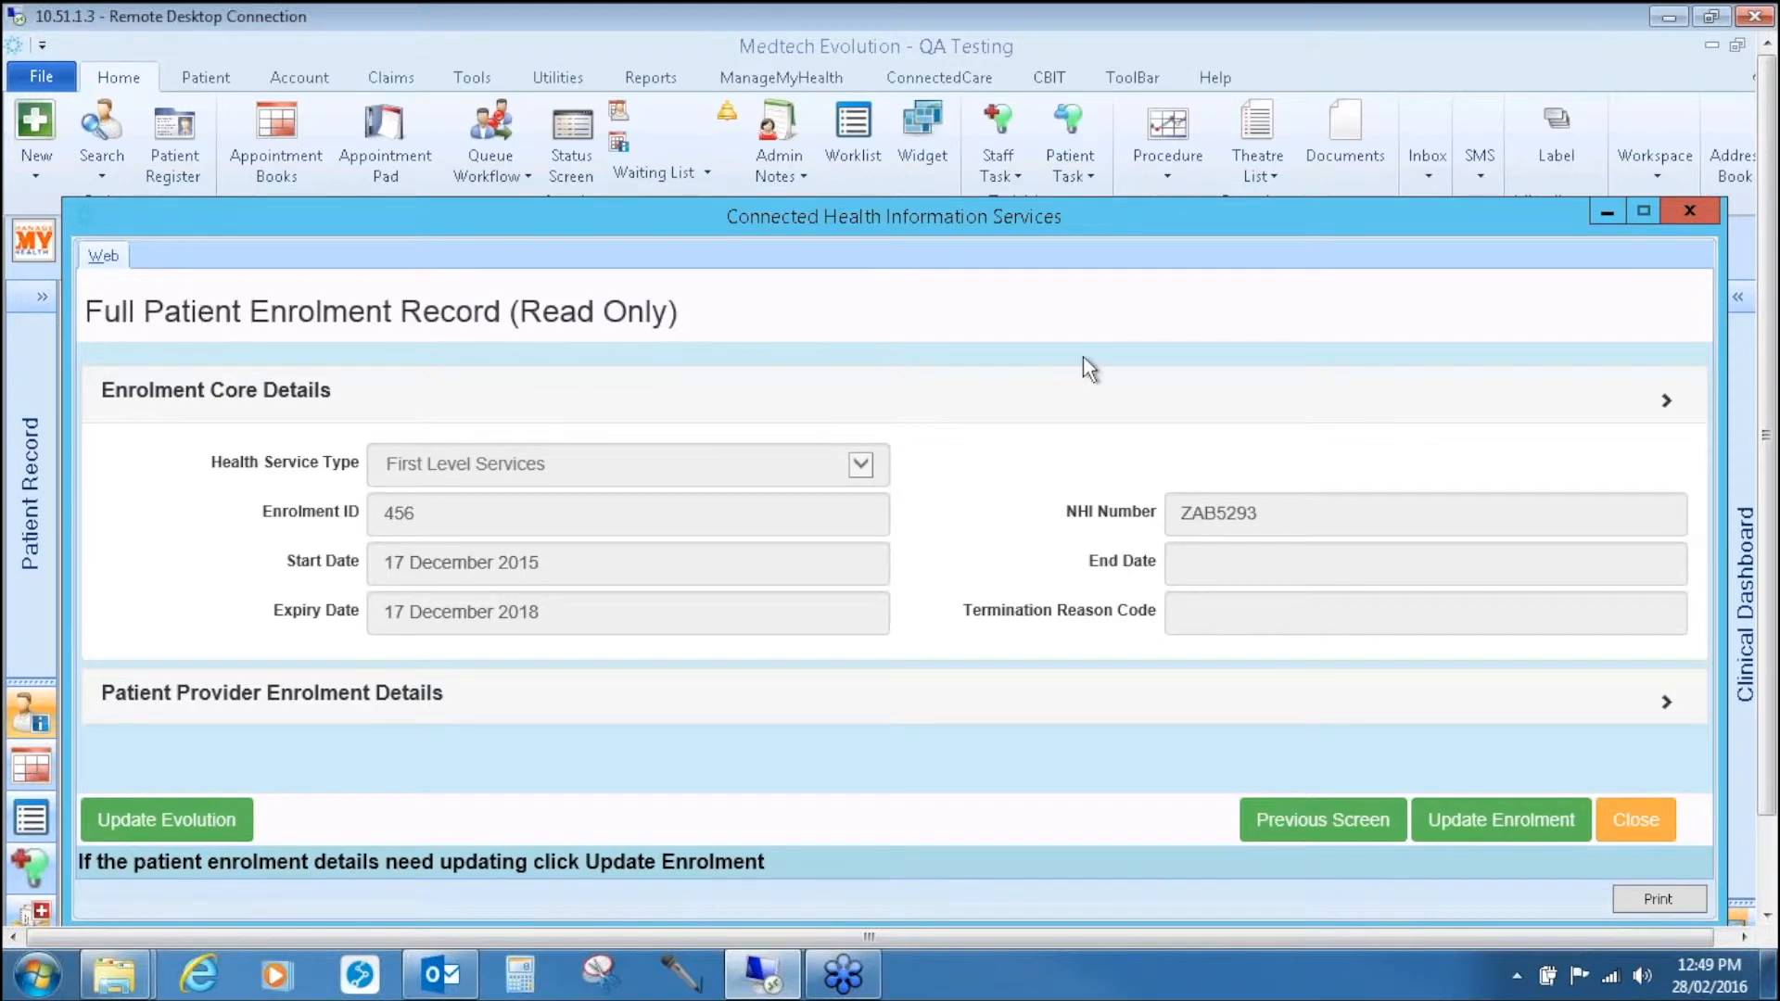
pyautogui.moveTo(1349, 404)
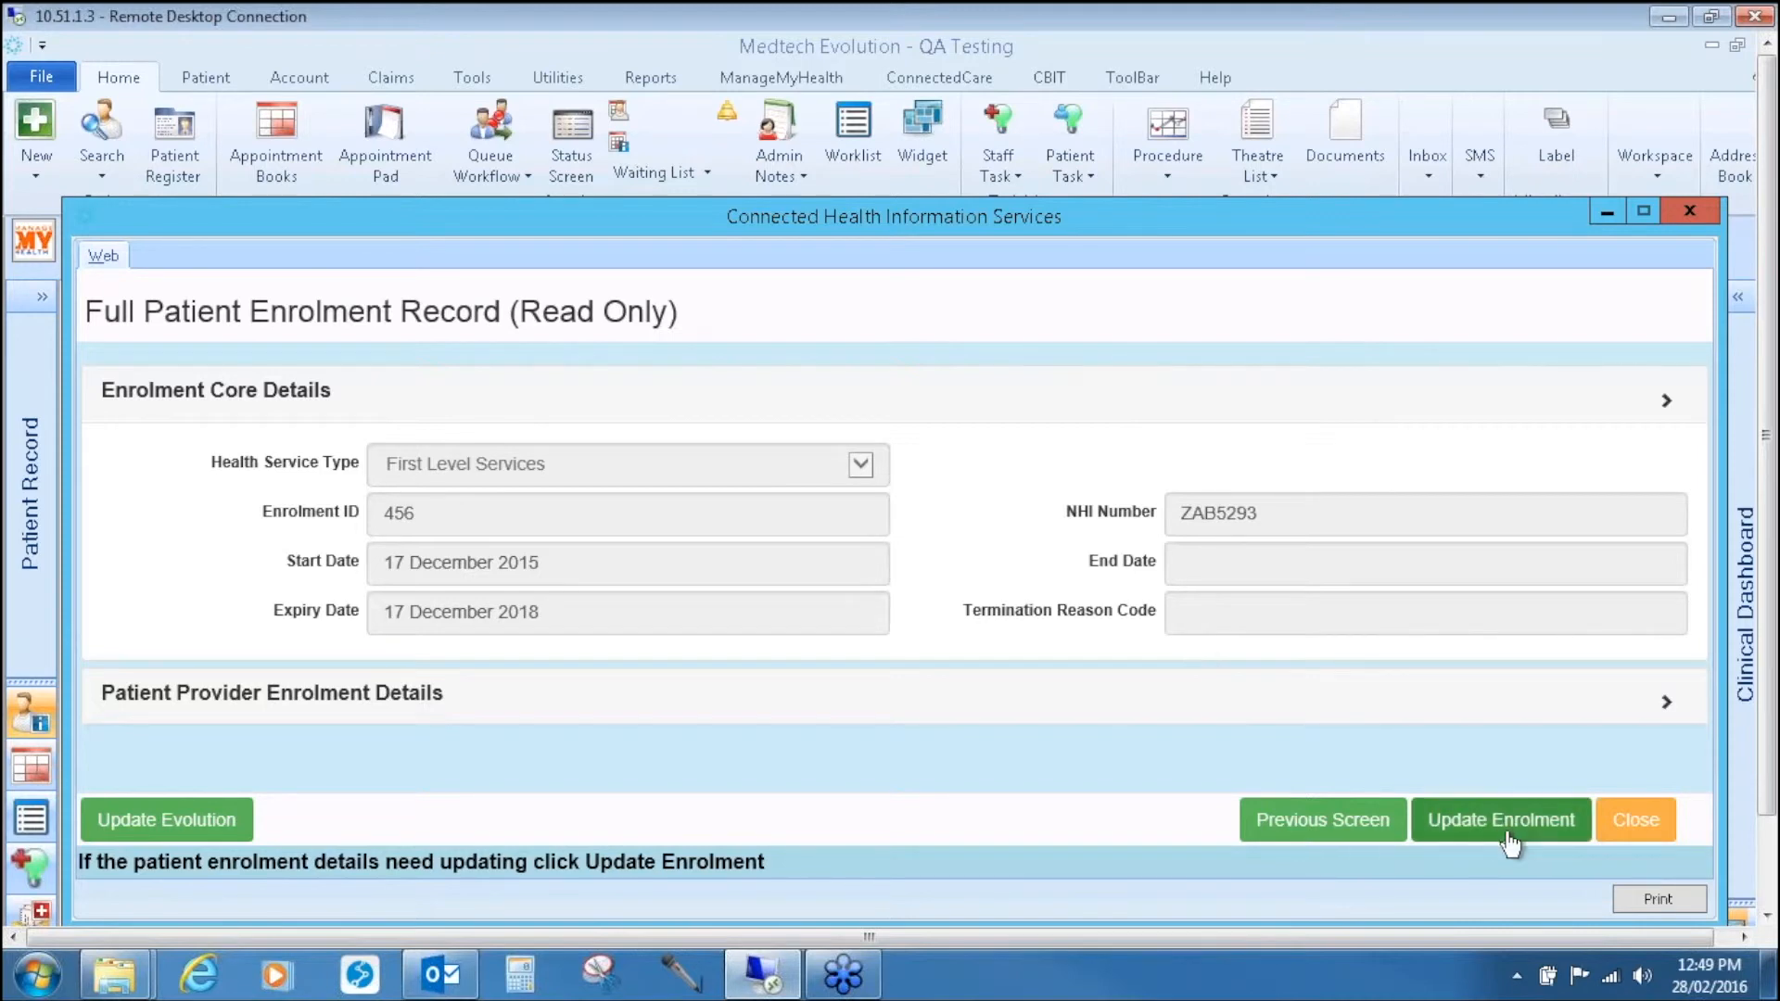
pyautogui.moveTo(1487, 862)
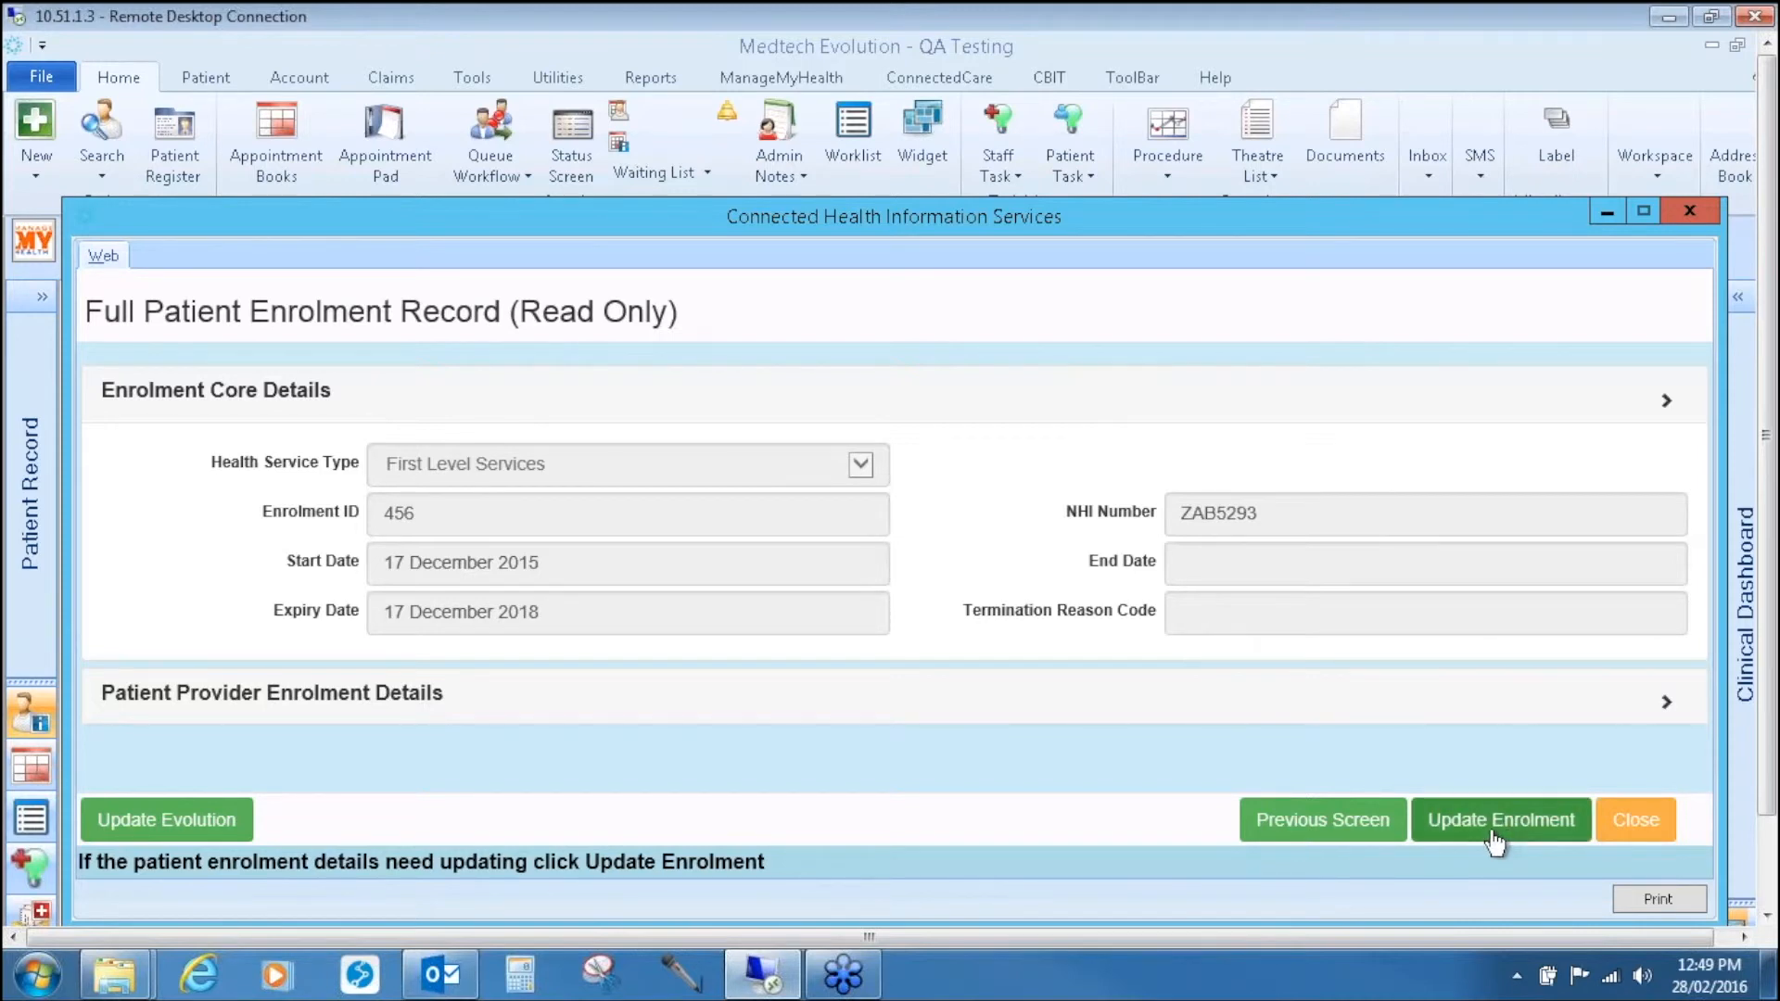
pyautogui.moveTo(1492, 836)
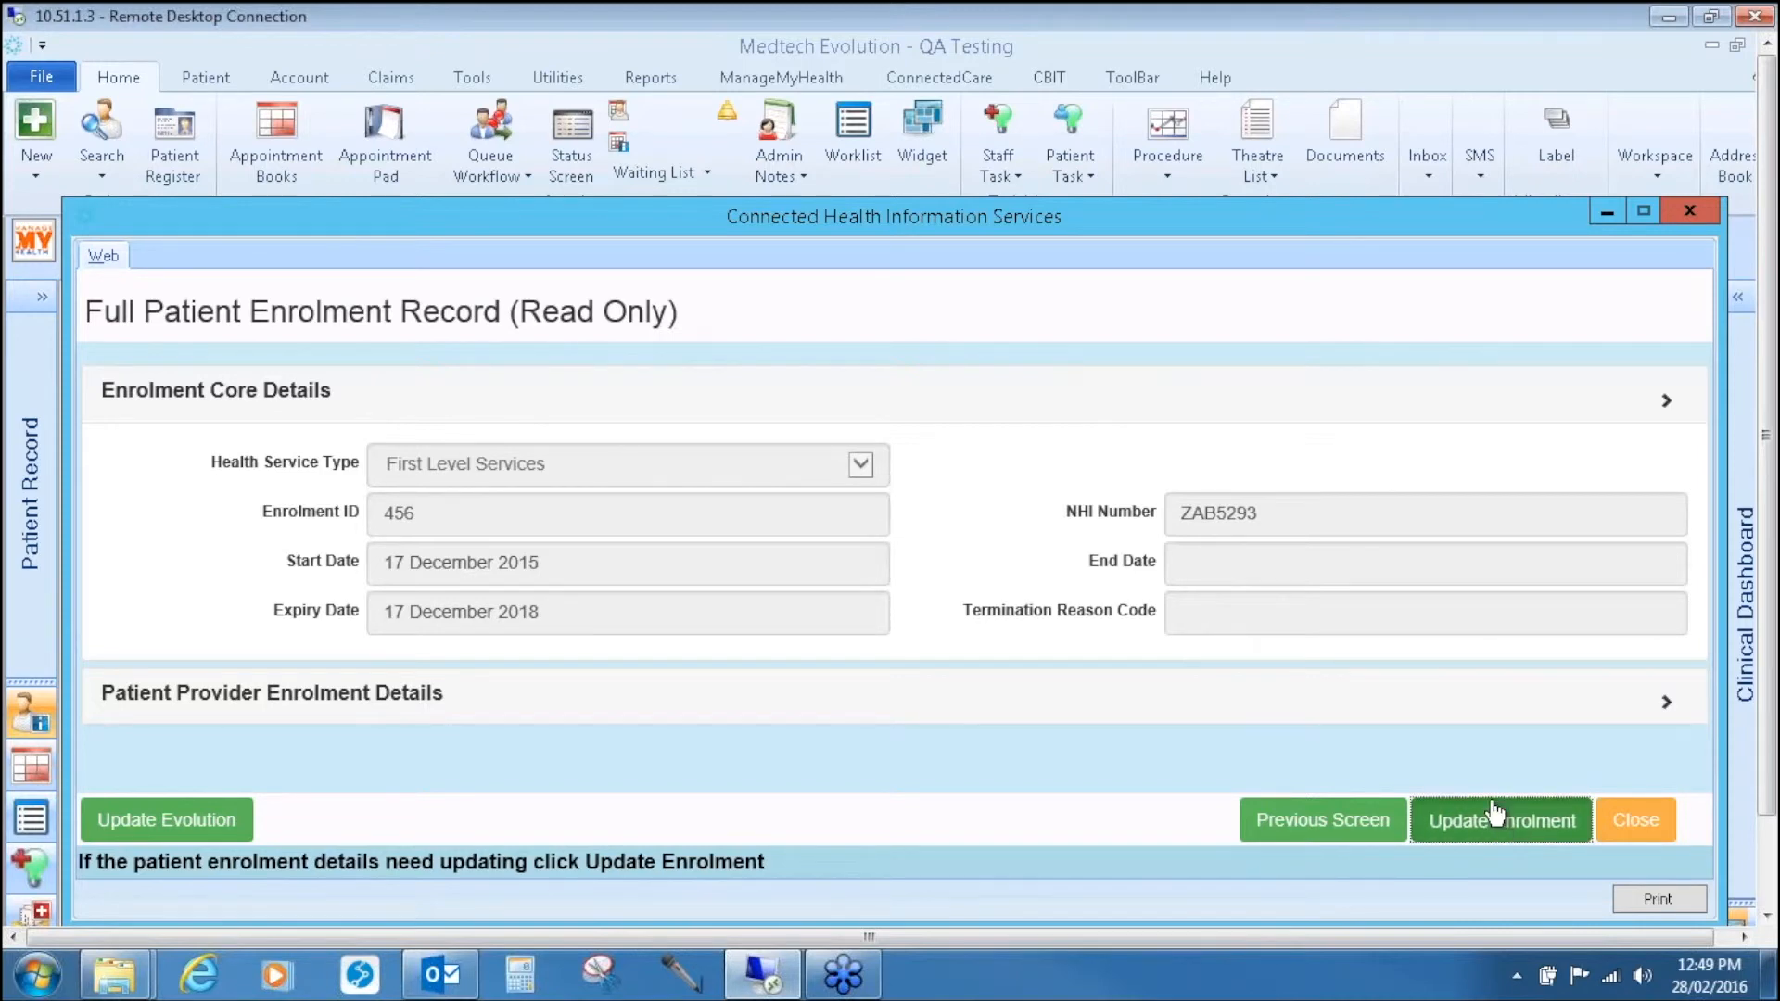
# Step: Start updating enrolment 456 and expand End Enrolment to reveal the empty Termination Reason field
pyautogui.click(1501, 819)
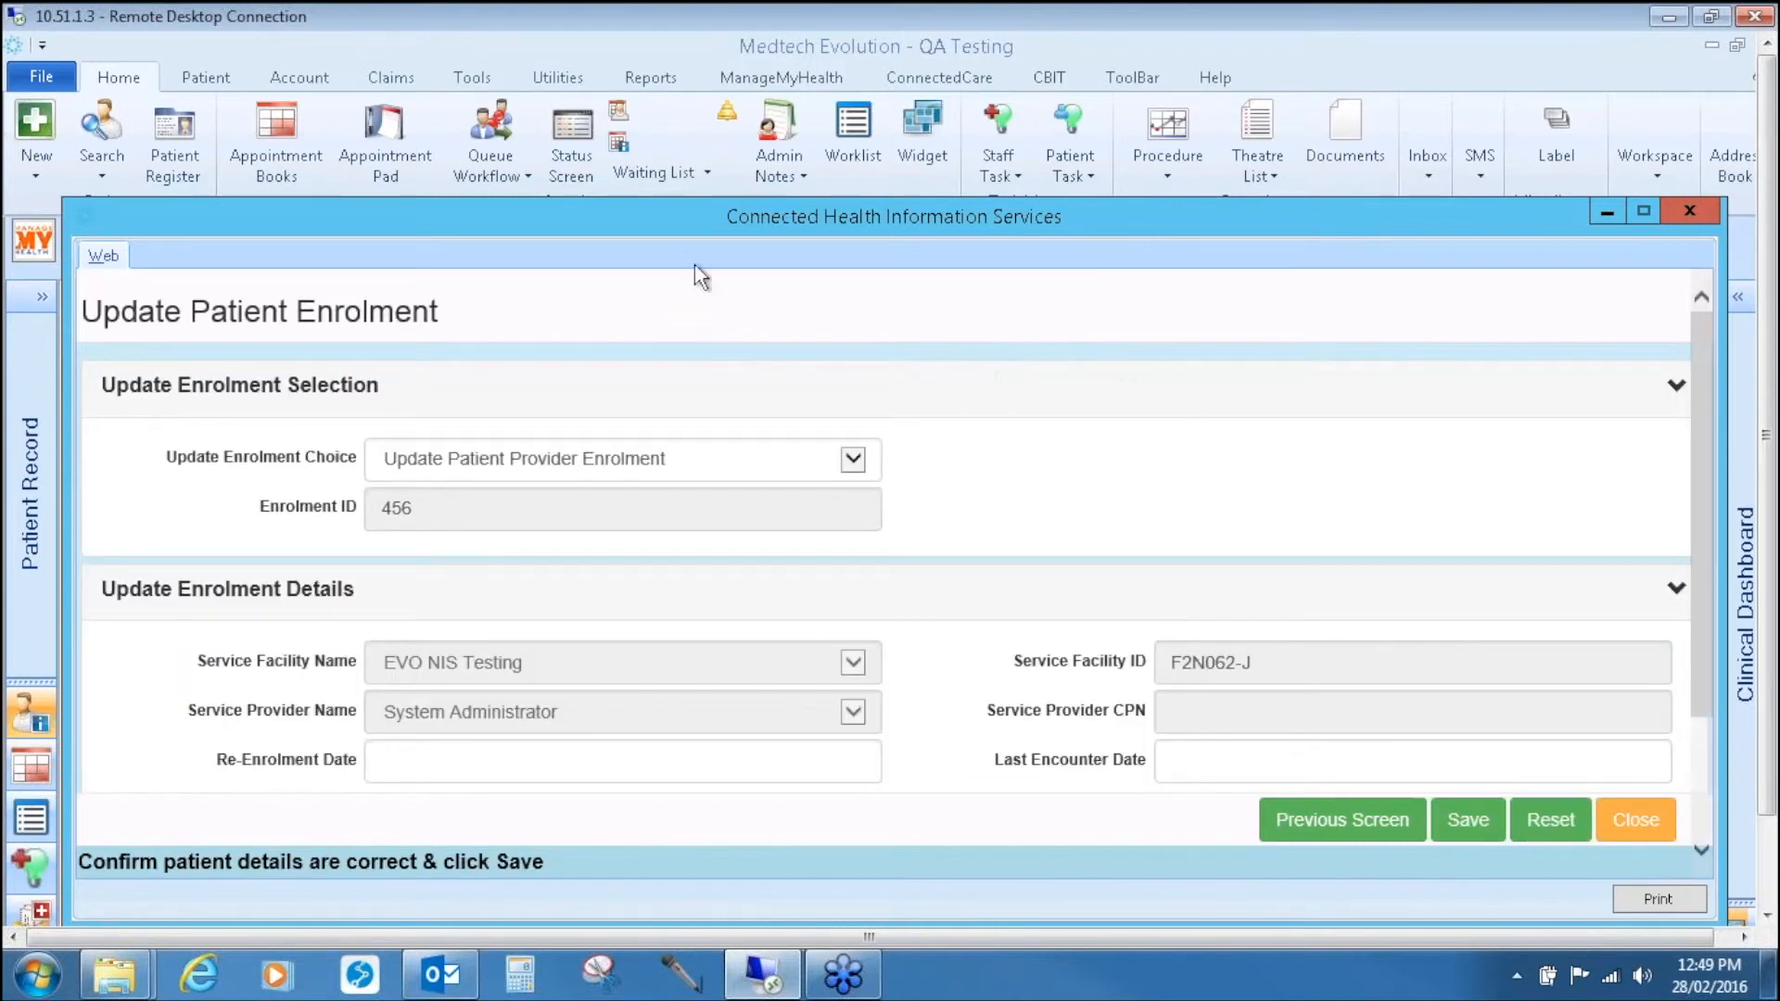
pyautogui.scroll(-3)
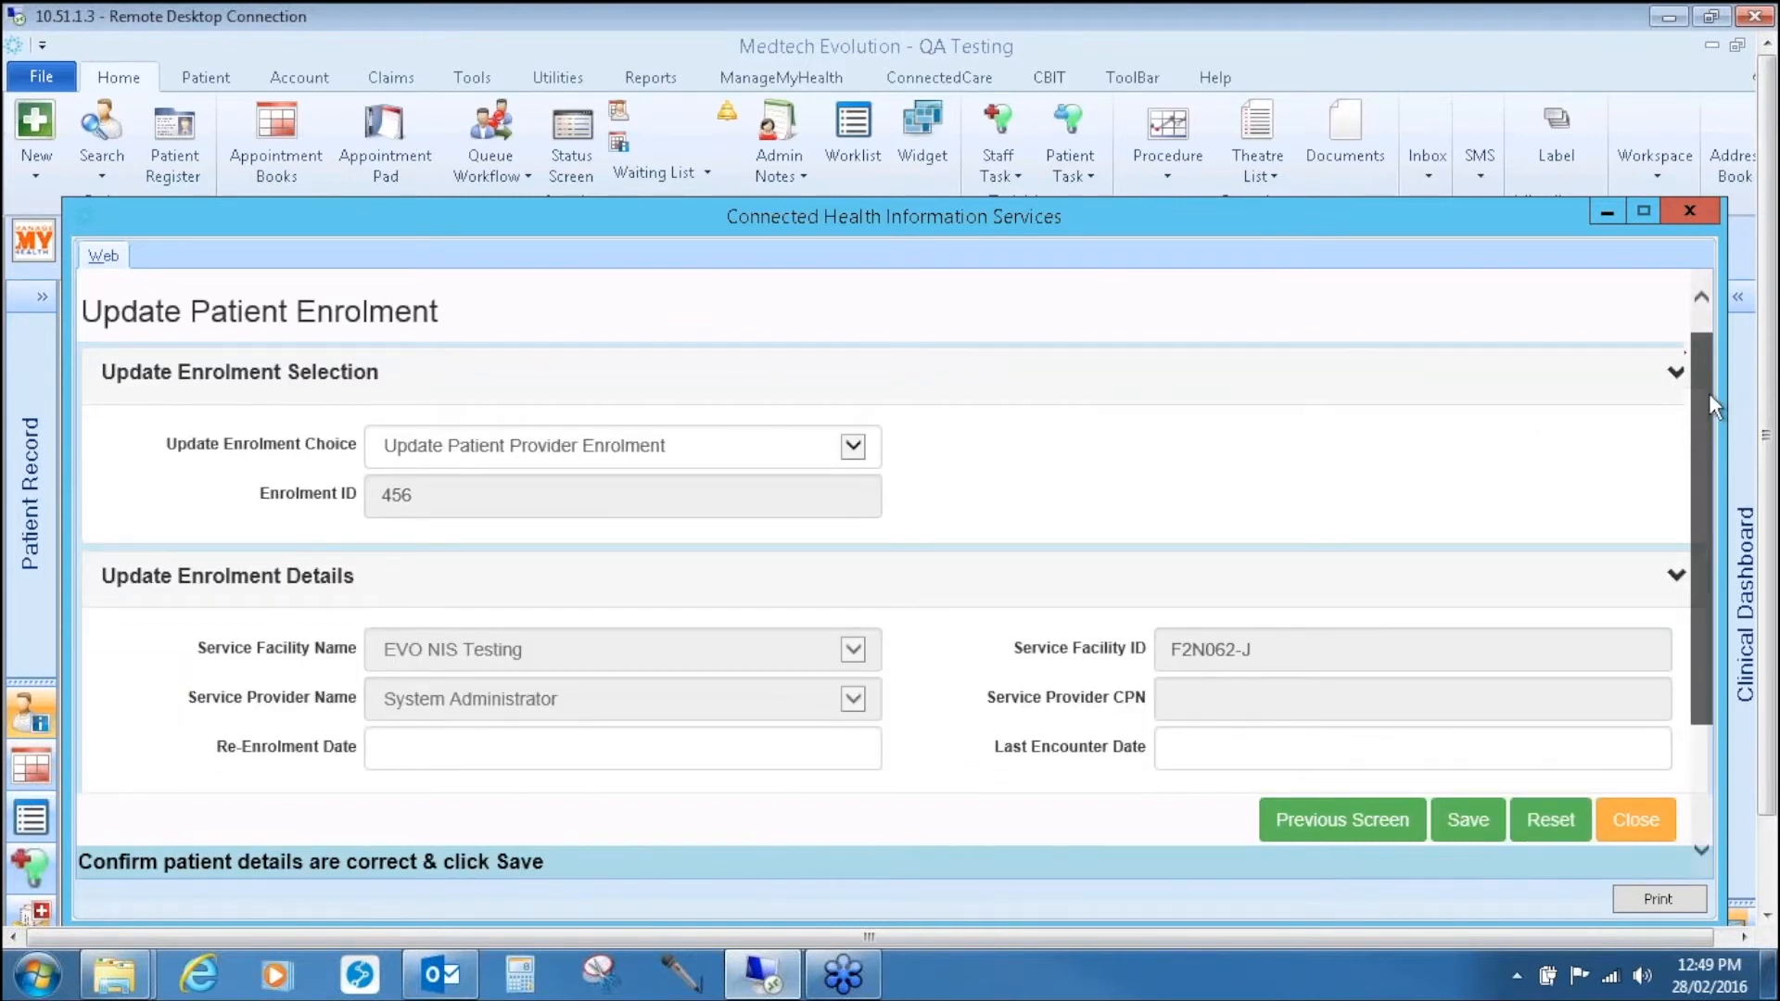
pyautogui.scroll(-3)
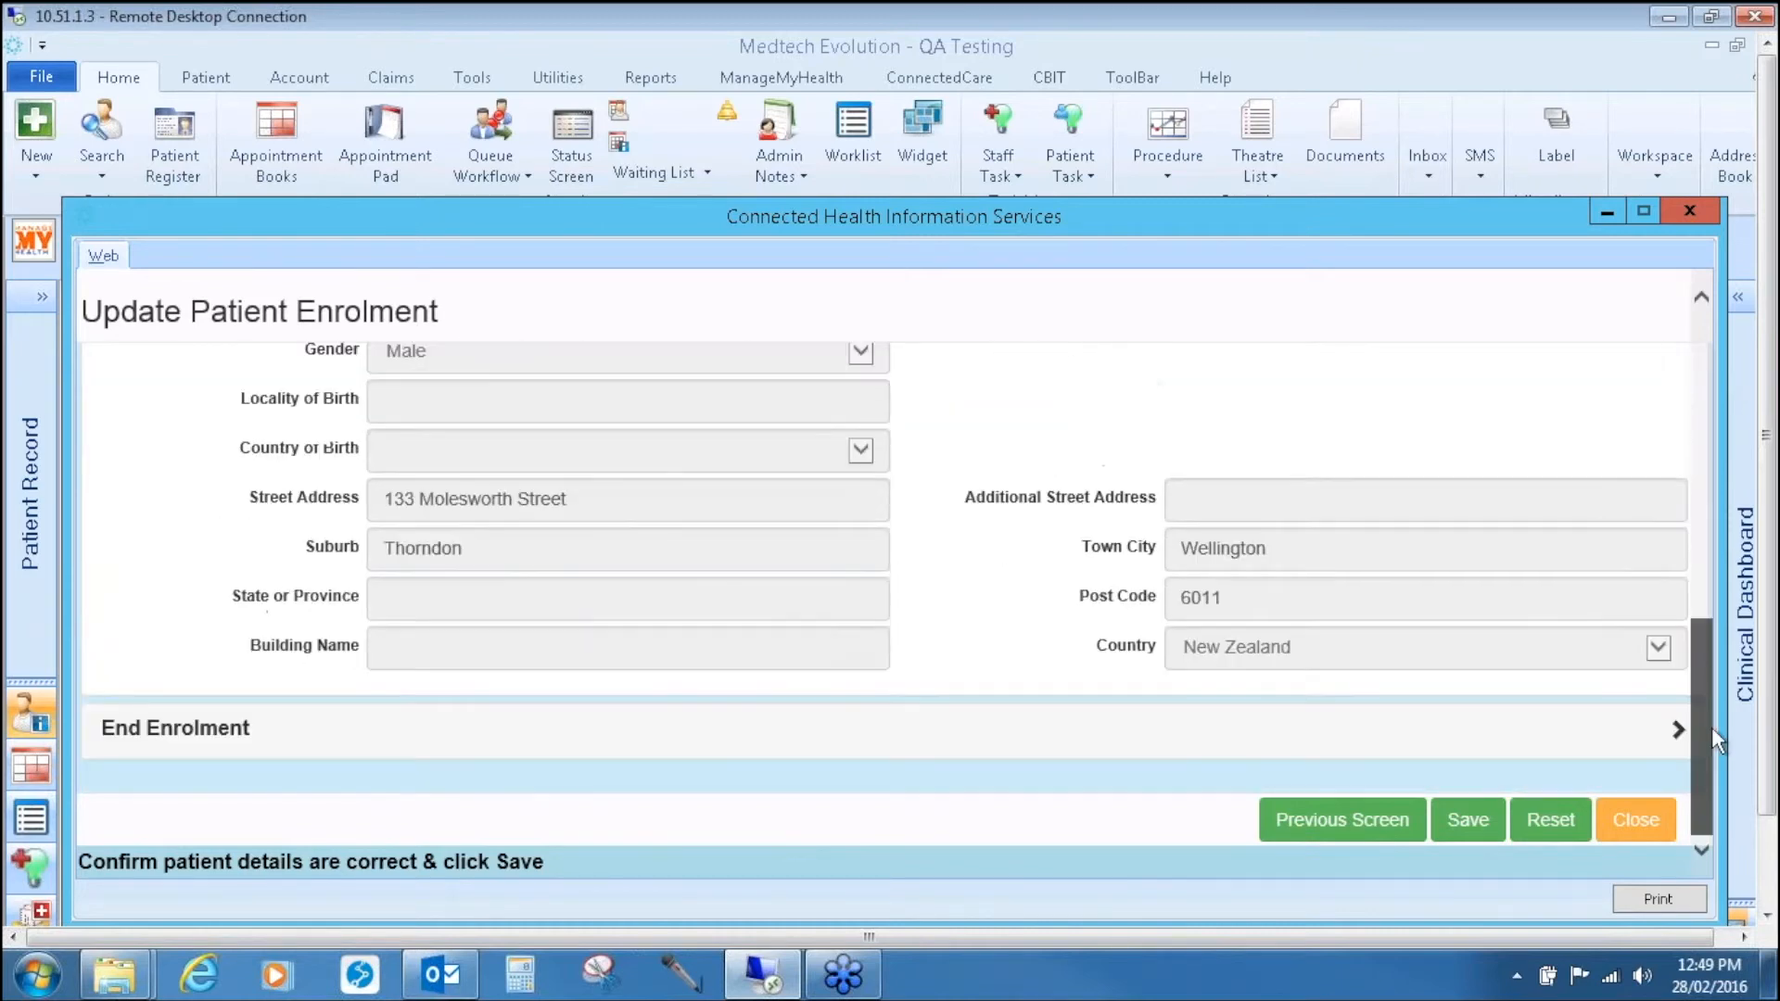
pyautogui.click(1678, 730)
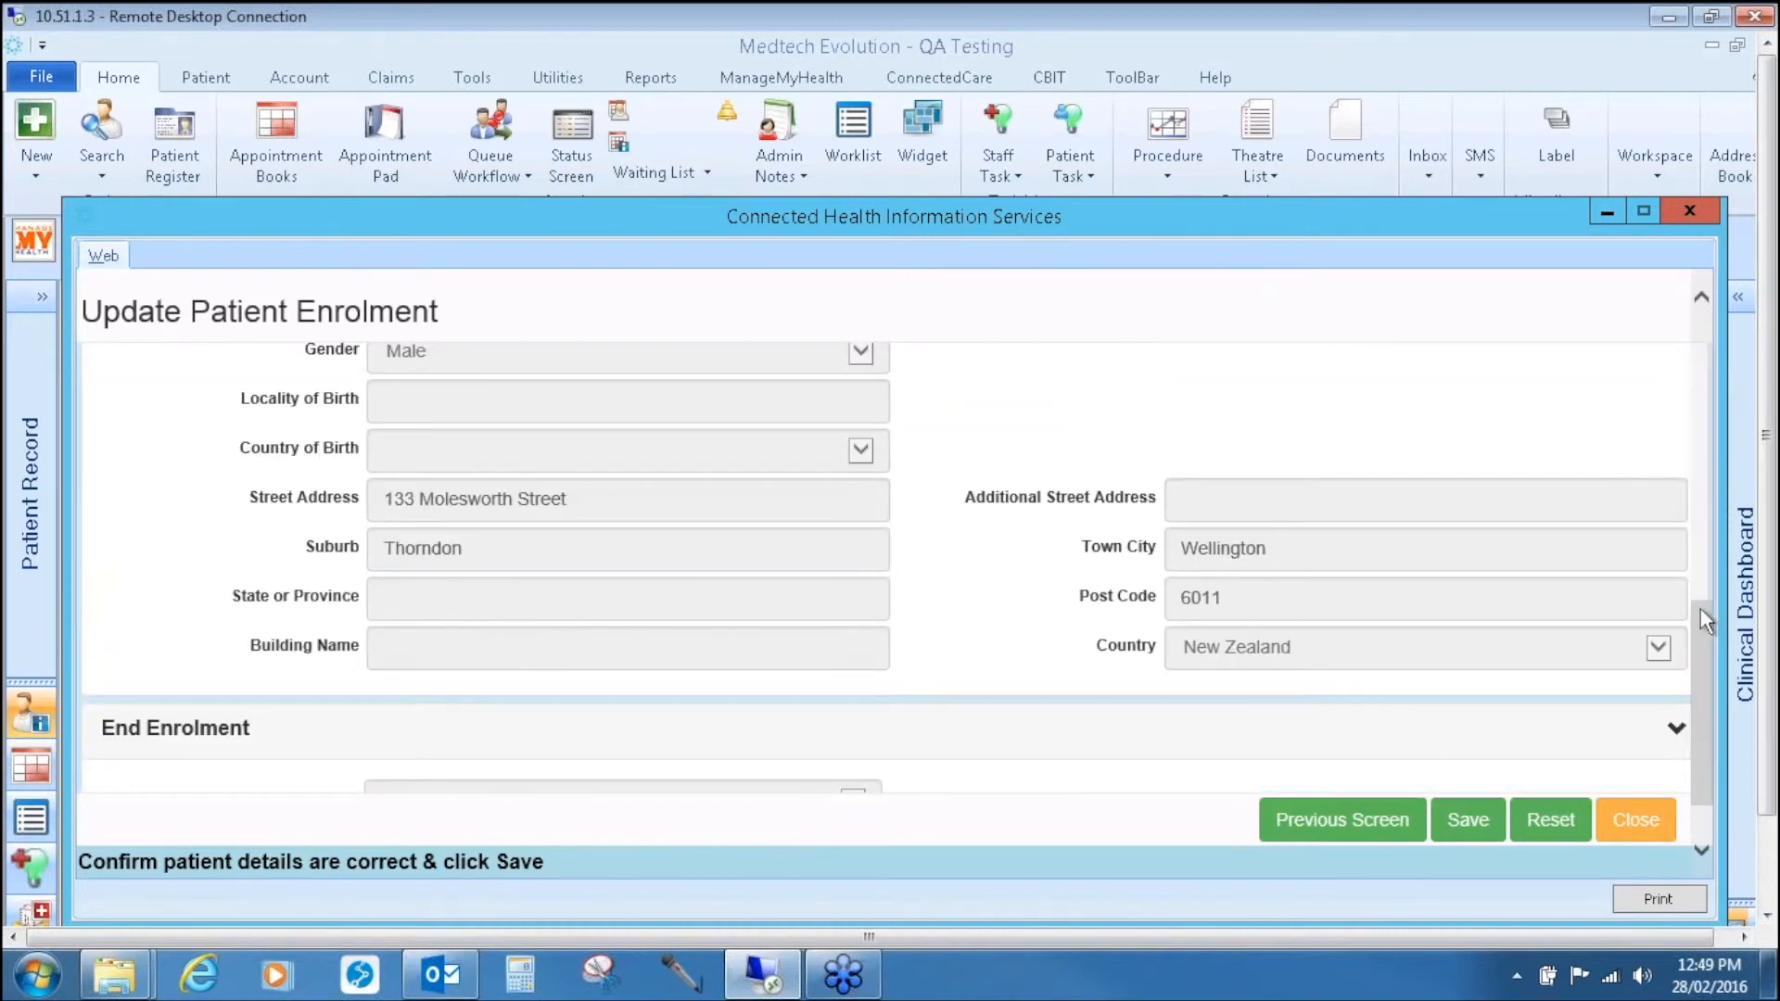
pyautogui.scroll(-3)
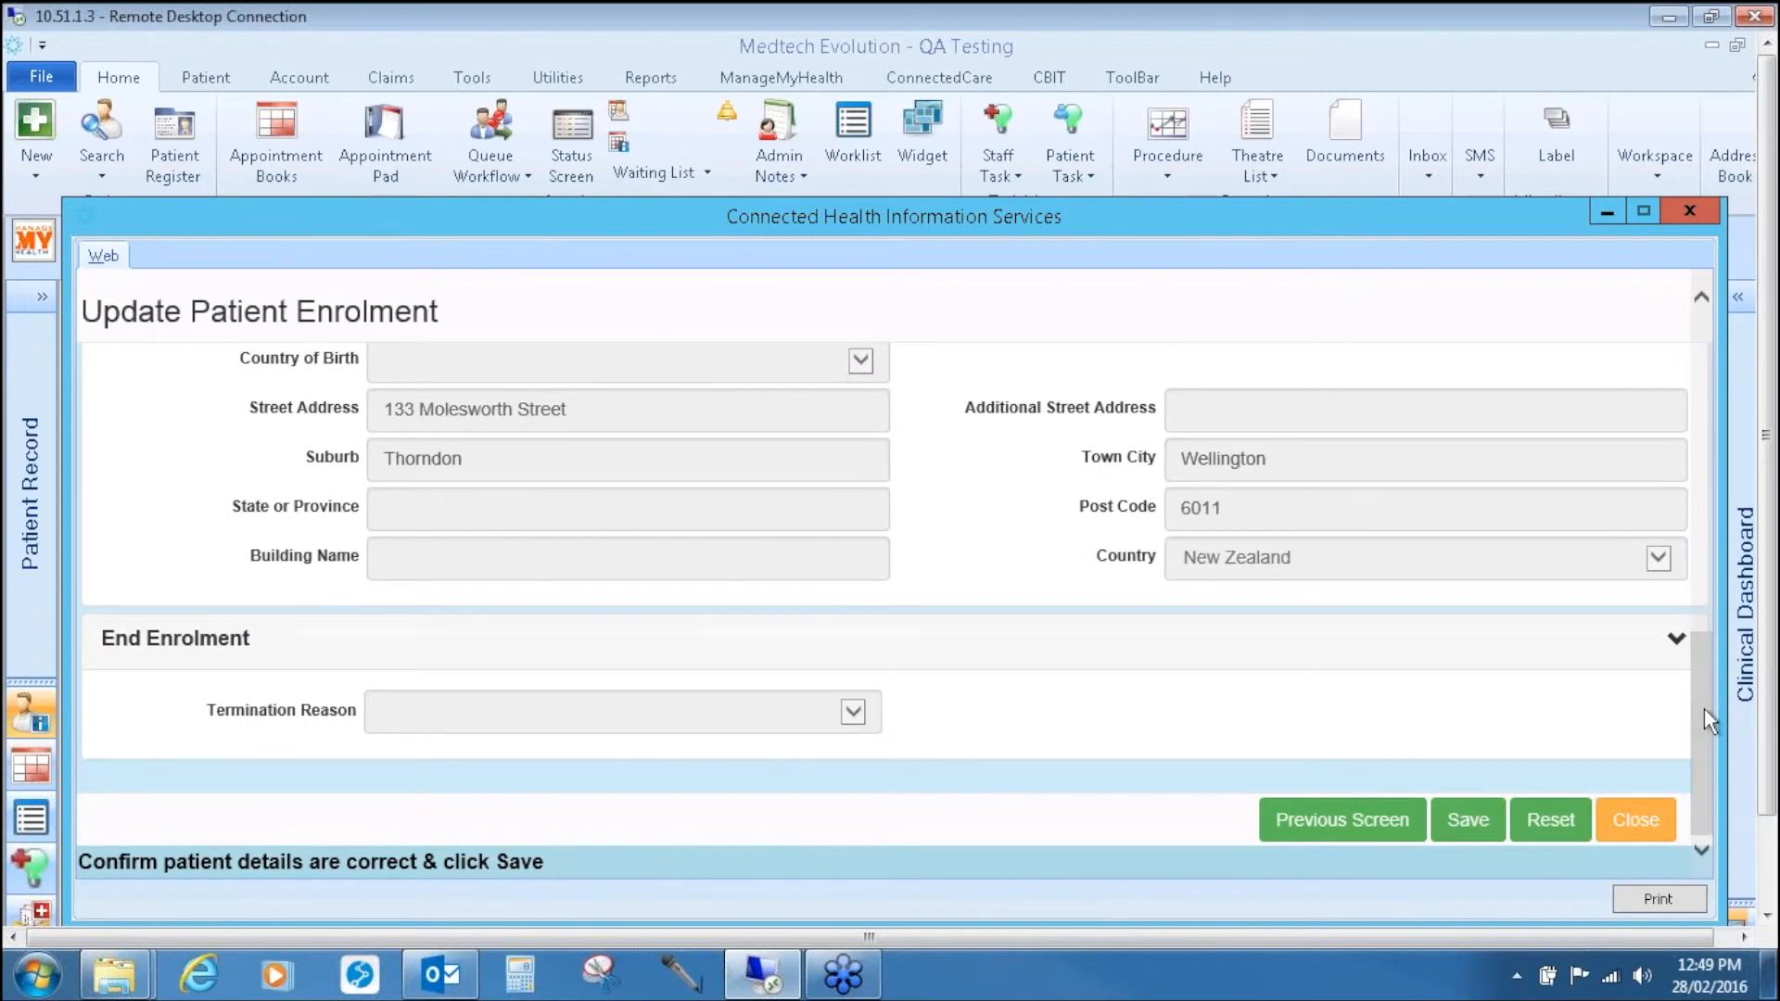
pyautogui.moveTo(948, 419)
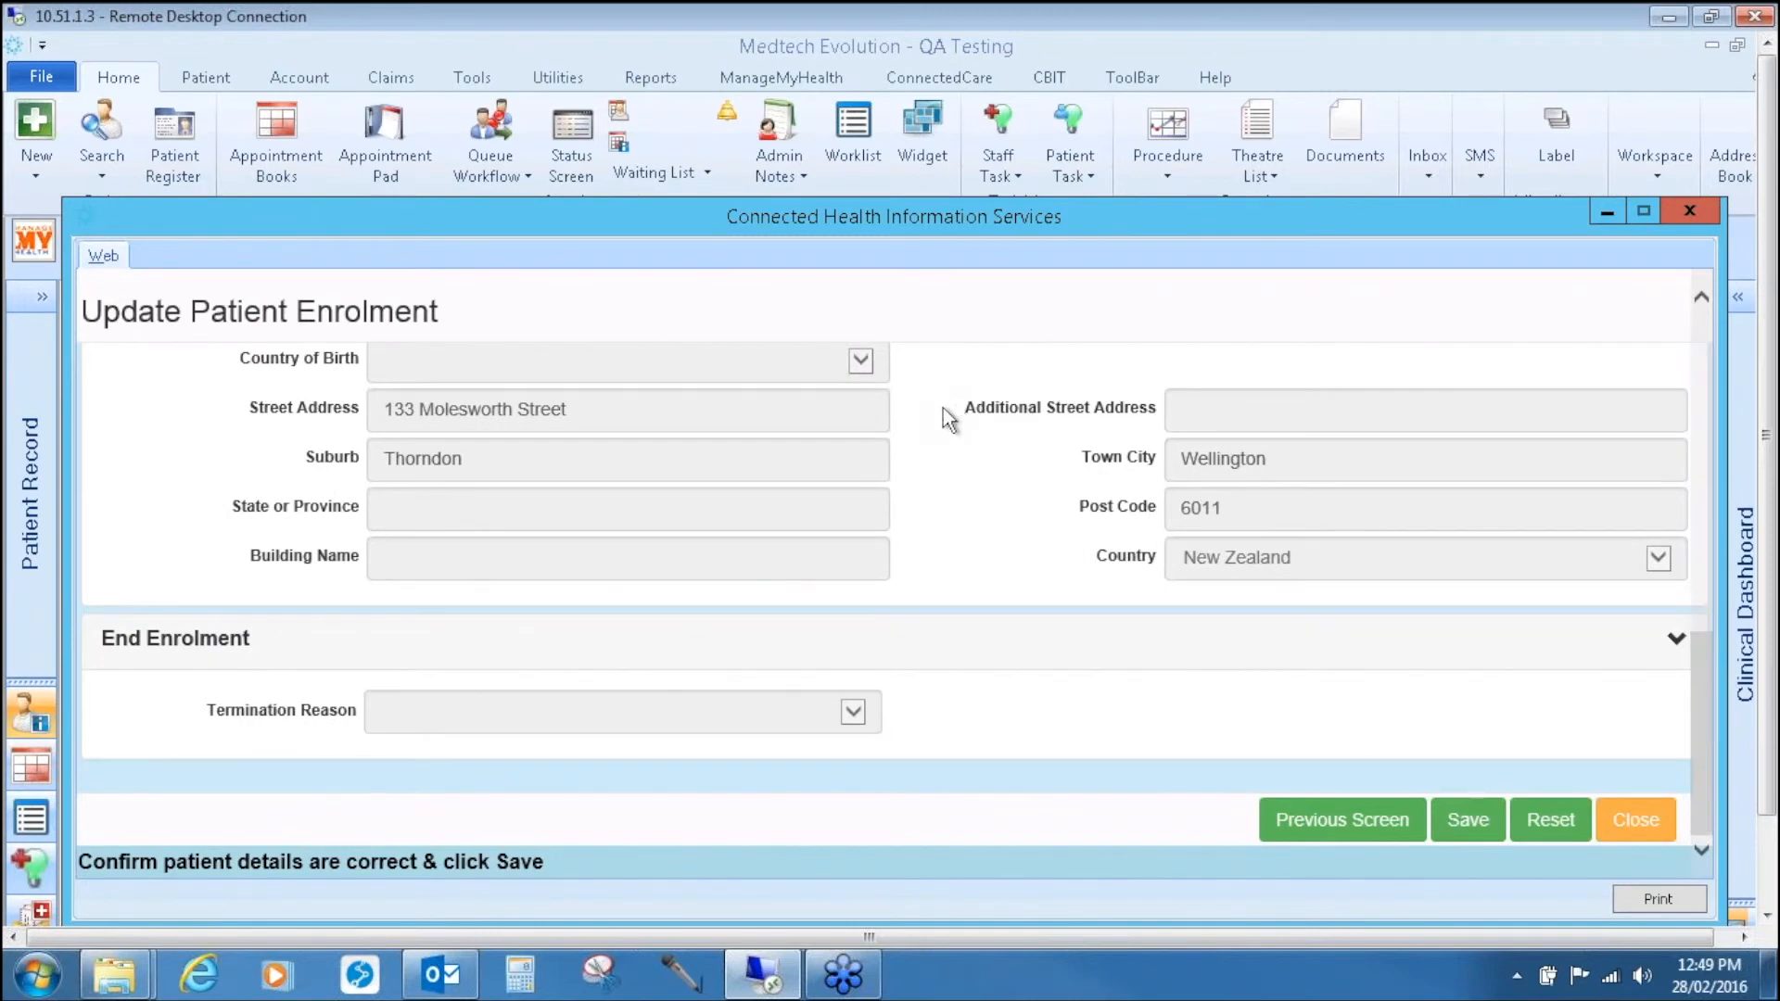